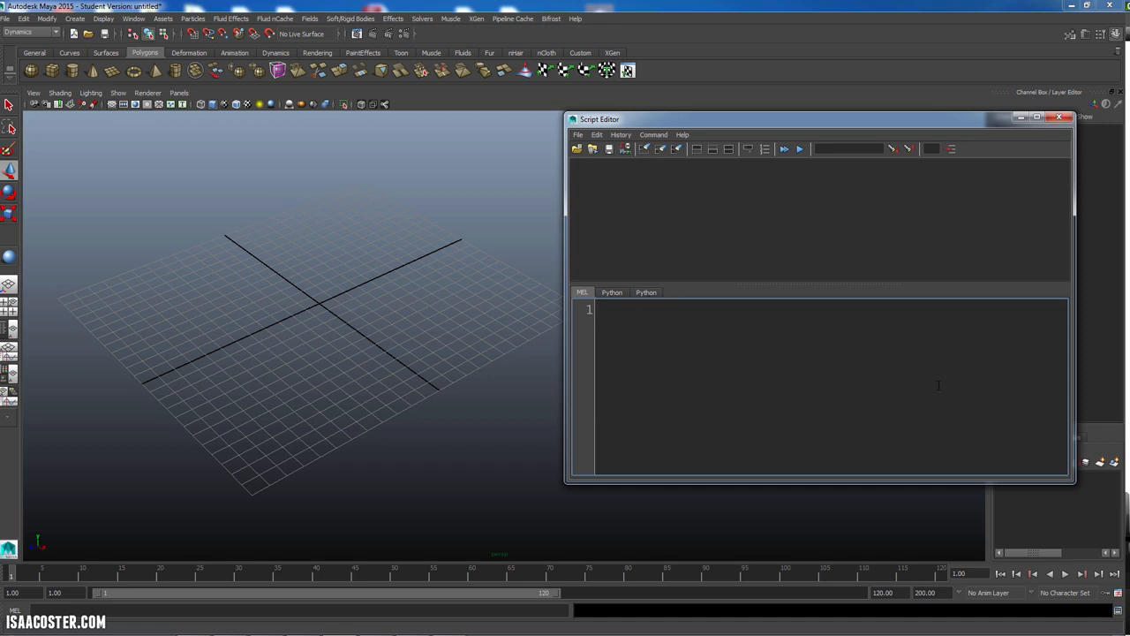
Step: Run the MEL command sphere; to create a default NURBS sphere
{"action": "type", "text": "sphere"}
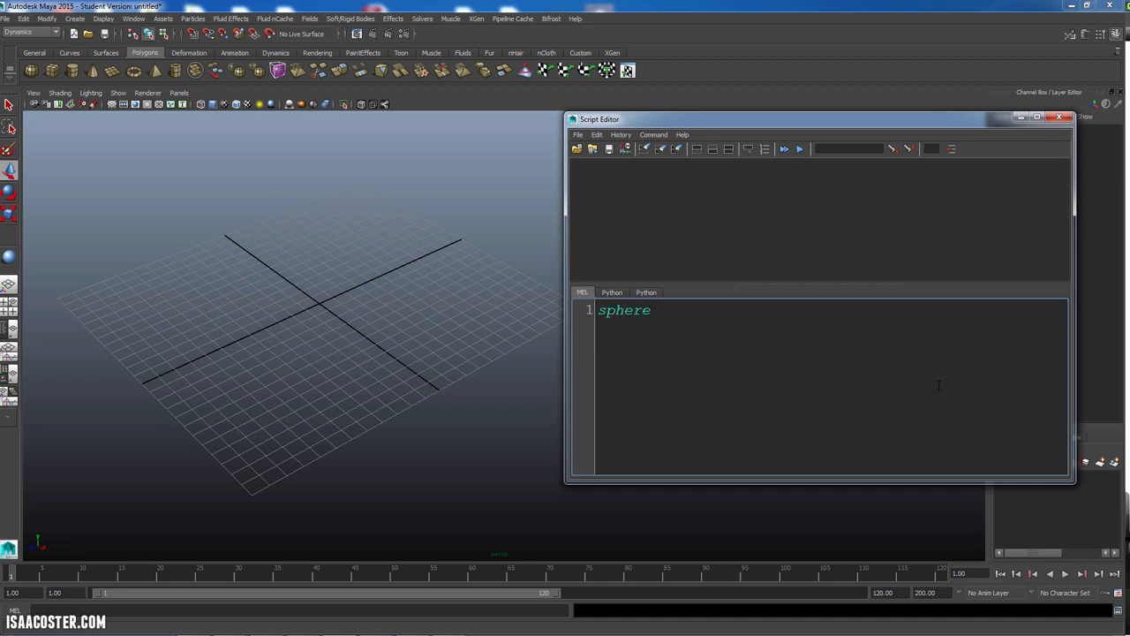
{"action": "type", "text": ";"}
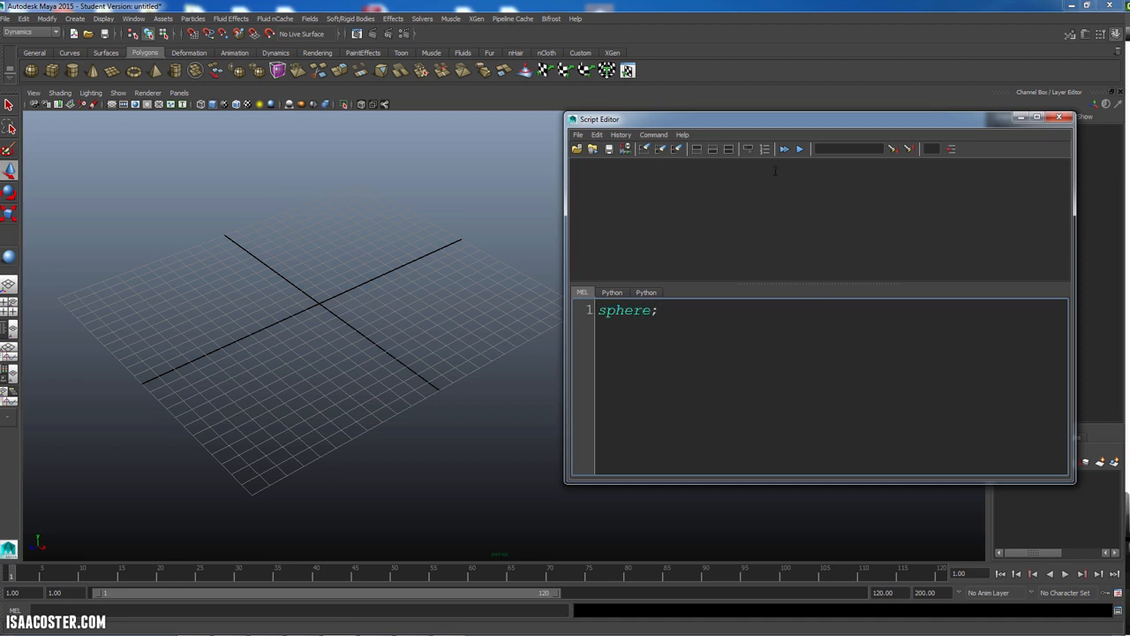
{"action": "left_click", "coordinate": [784, 148]}
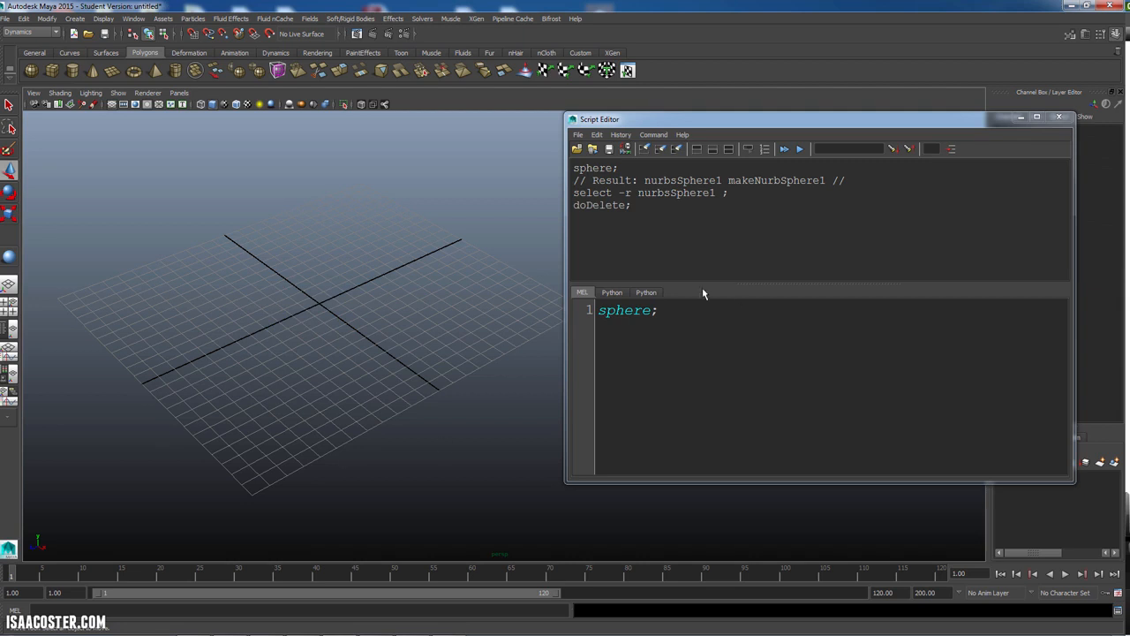
Step: Write and run the Python equivalent mc.sphere() after importing maya.cmds as mc
{"action": "left_click", "coordinate": [647, 292]}
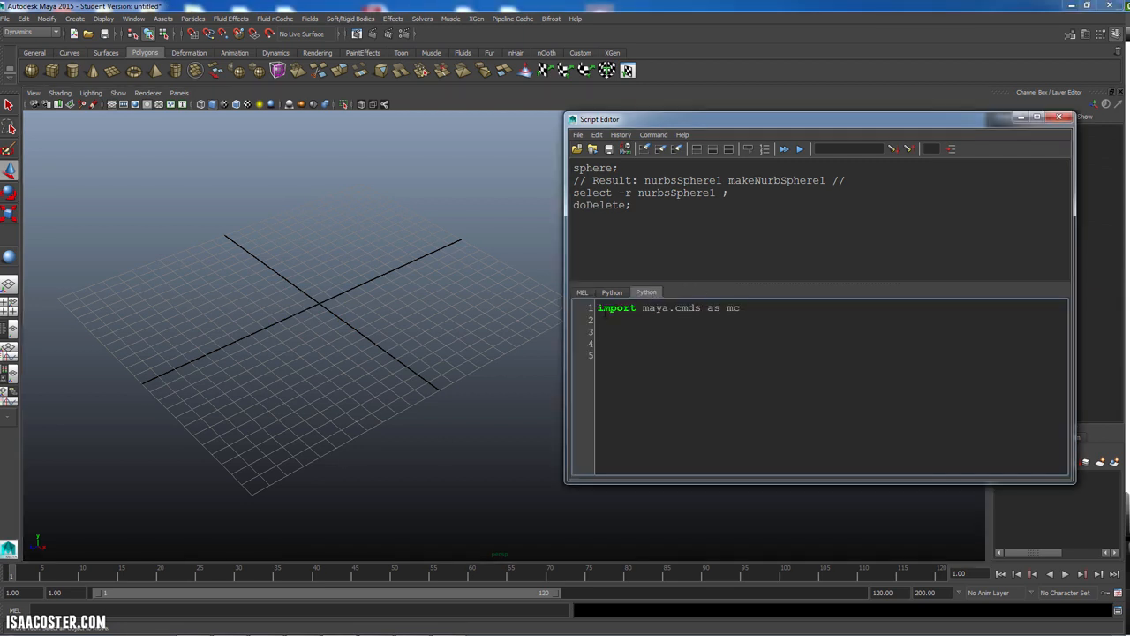
{"action": "type", "text": "mc."}
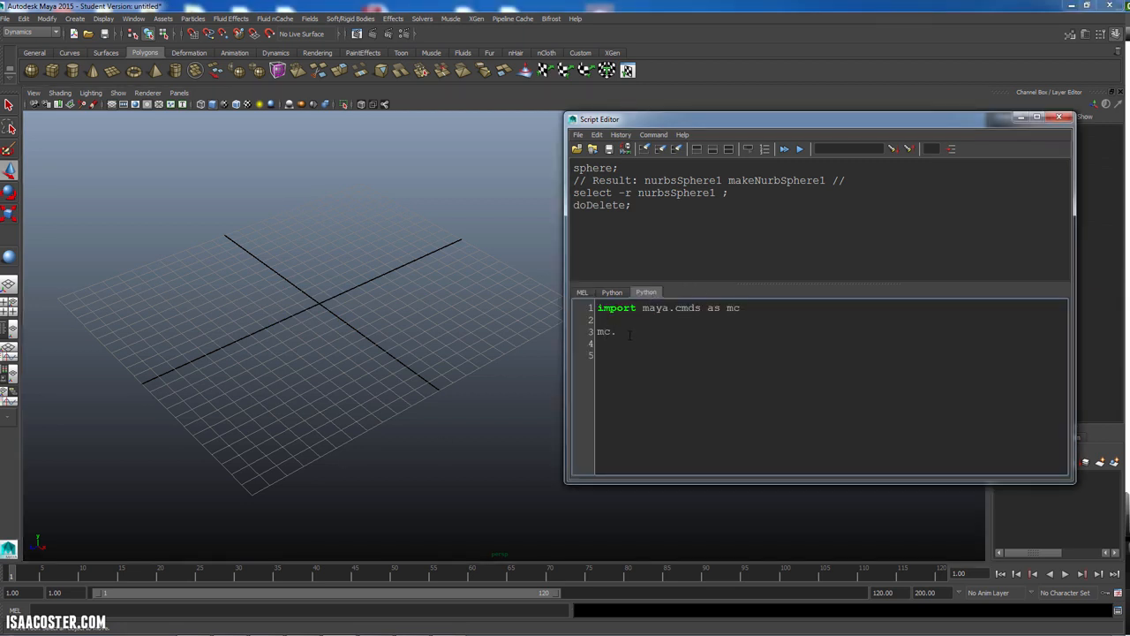
{"action": "type", "text": "sphere"}
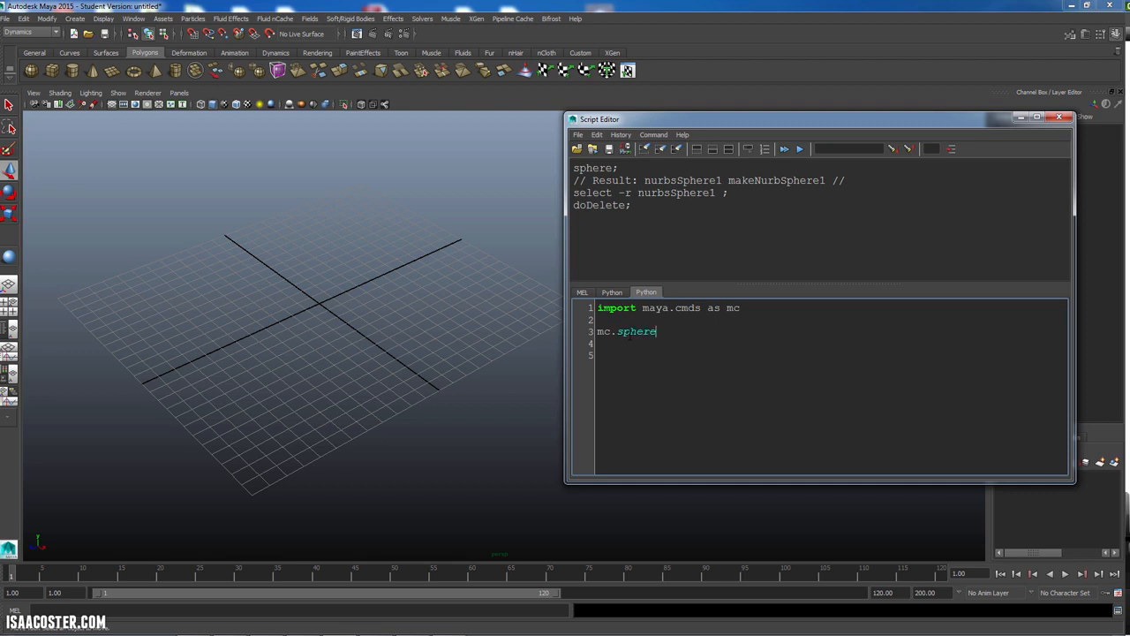
{"action": "type", "text": "()"}
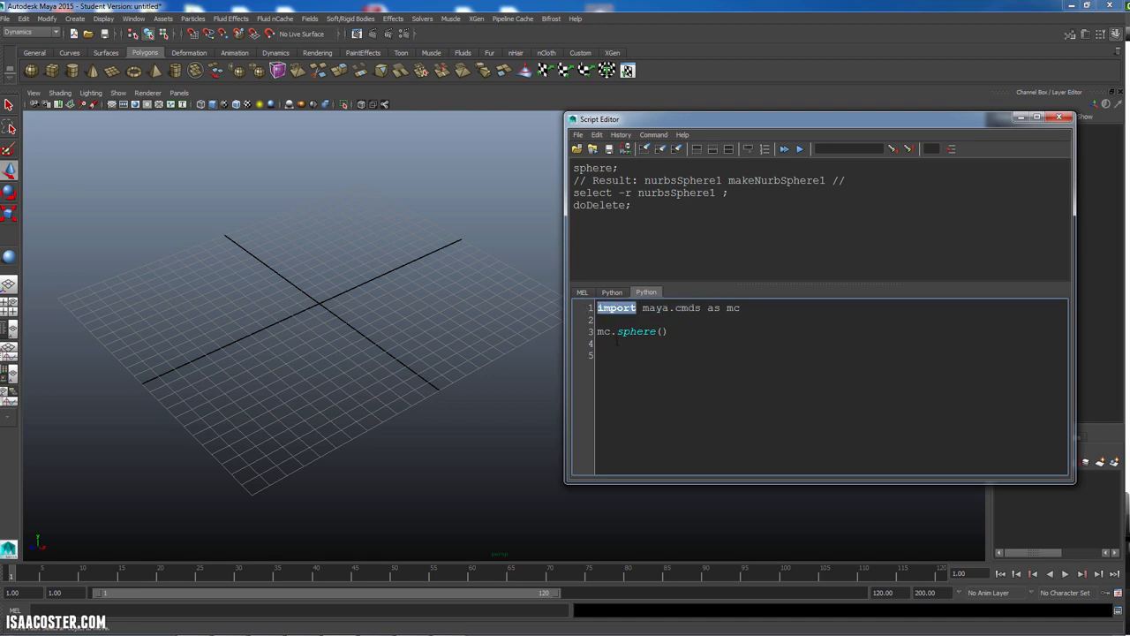
{"action": "left_click", "coordinate": [785, 149]}
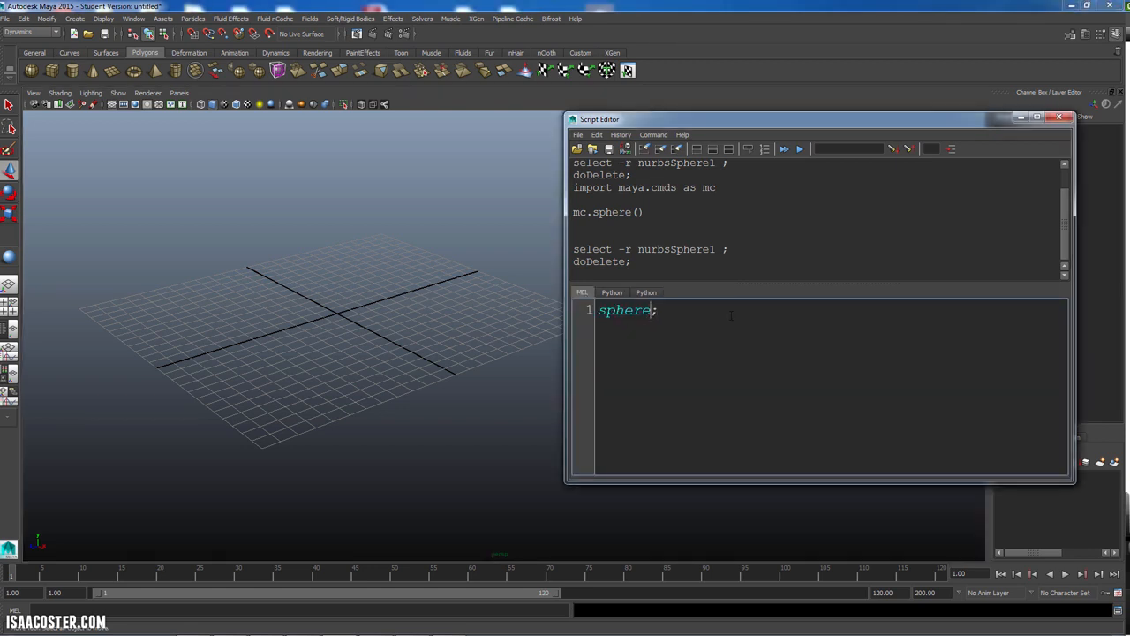
Step: Edit the MEL line to sphere -r 5; and execute it with numeric Enter
{"action": "type", "text": "-"}
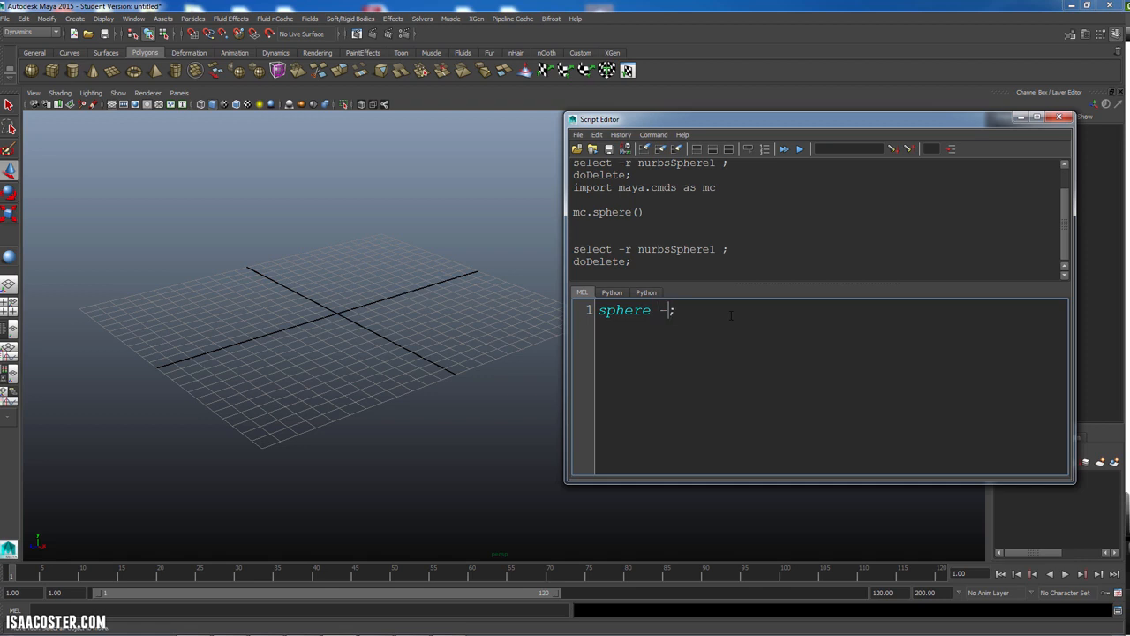
{"action": "type", "text": "r"}
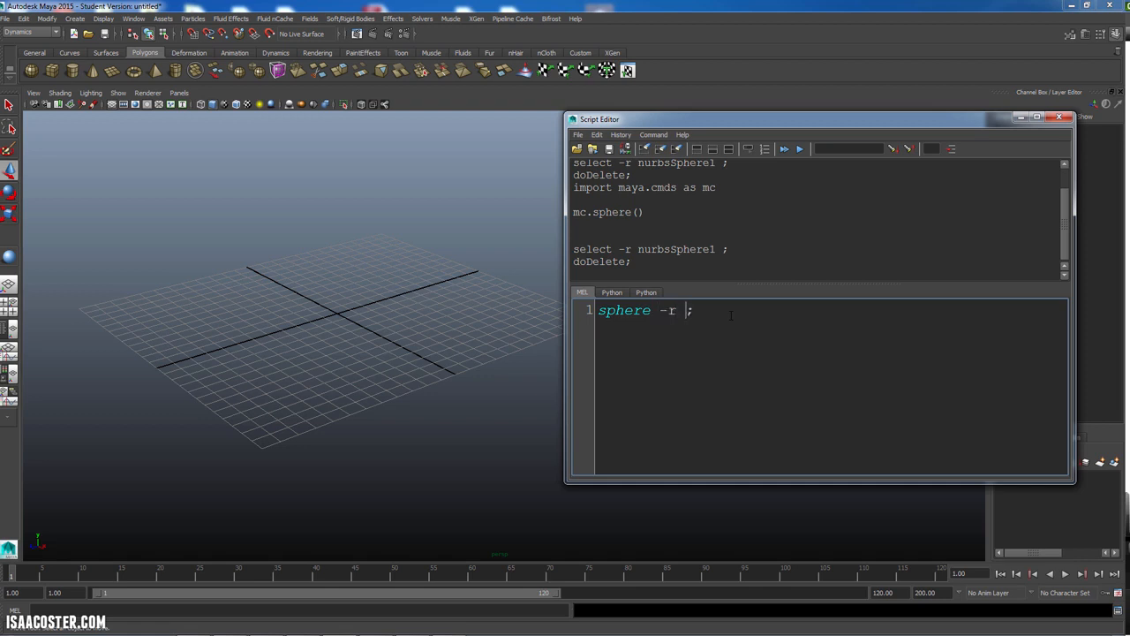
{"action": "type", "text": "5"}
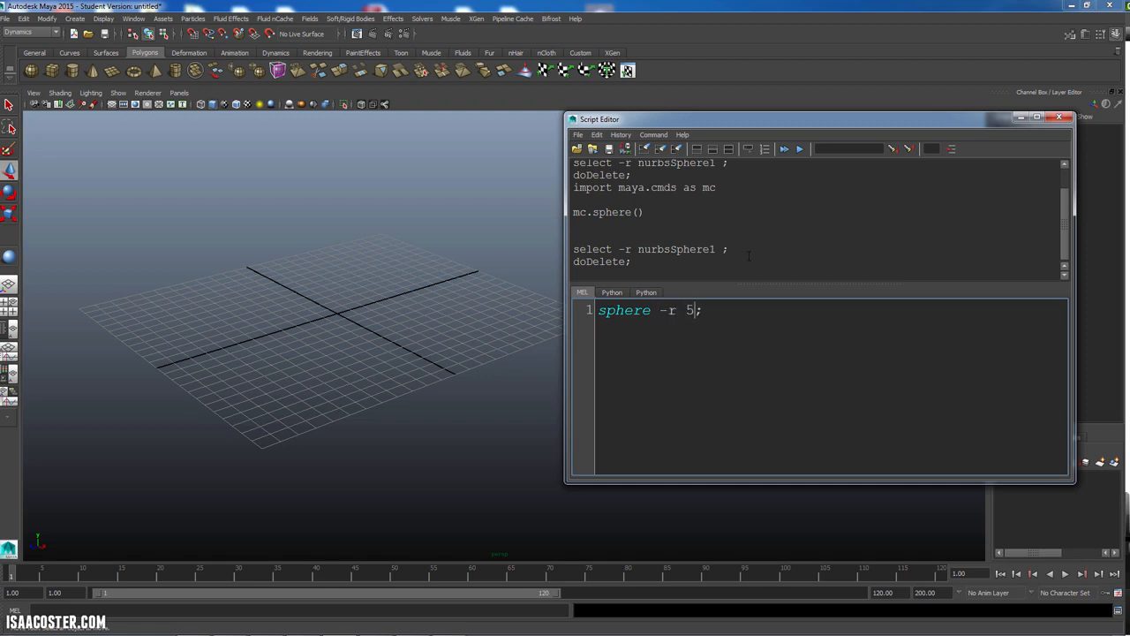
{"action": "key", "text": "Enter"}
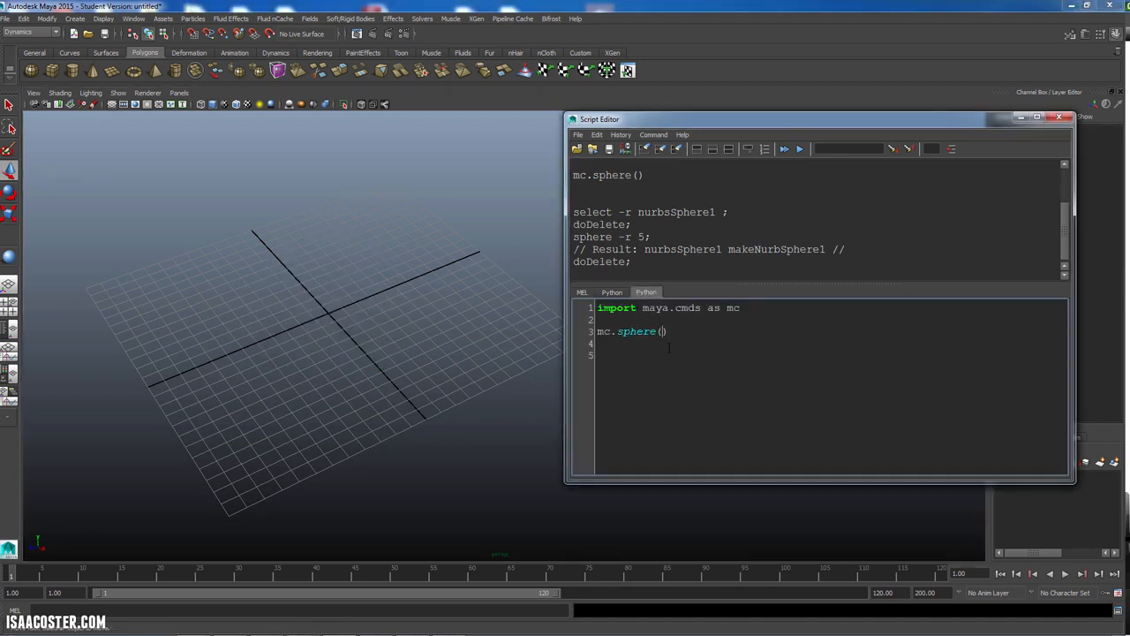
{"action": "mouse_move", "coordinate": [696, 423]}
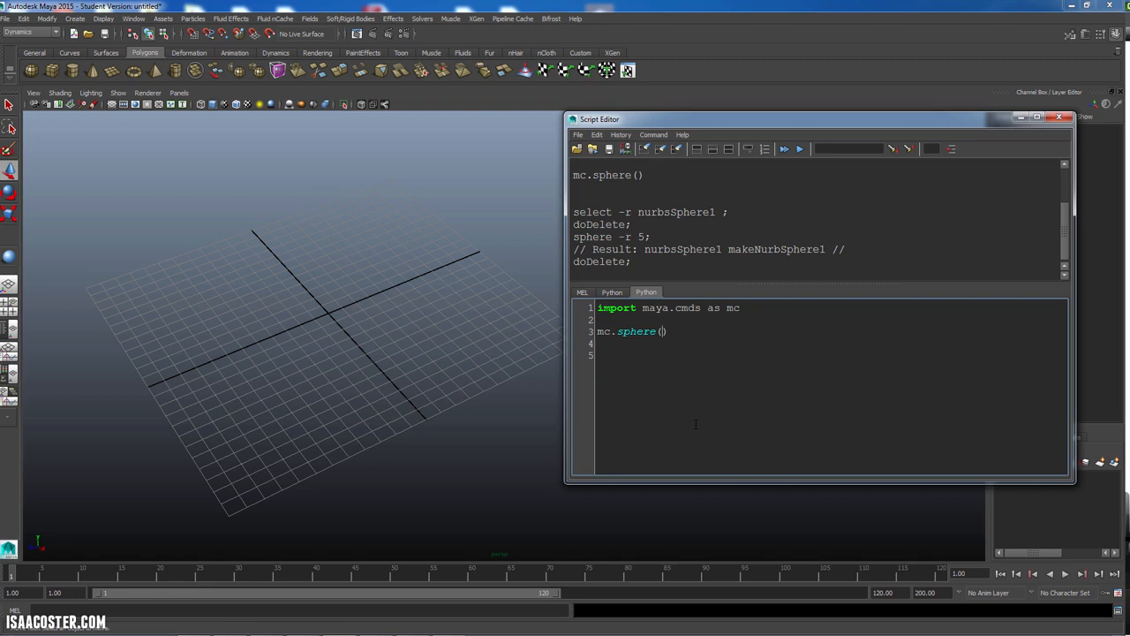
Step: Change the Python call to mc.sphere(r = 5) to match the MEL radius
{"action": "type", "text": "-r 5"}
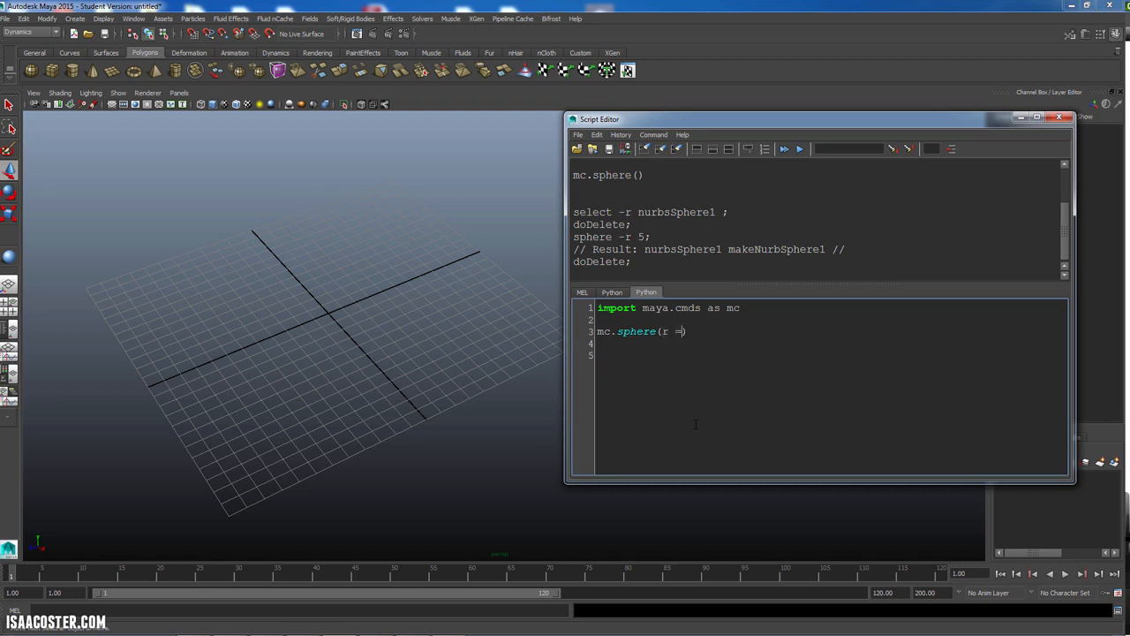
{"action": "type", "text": "5"}
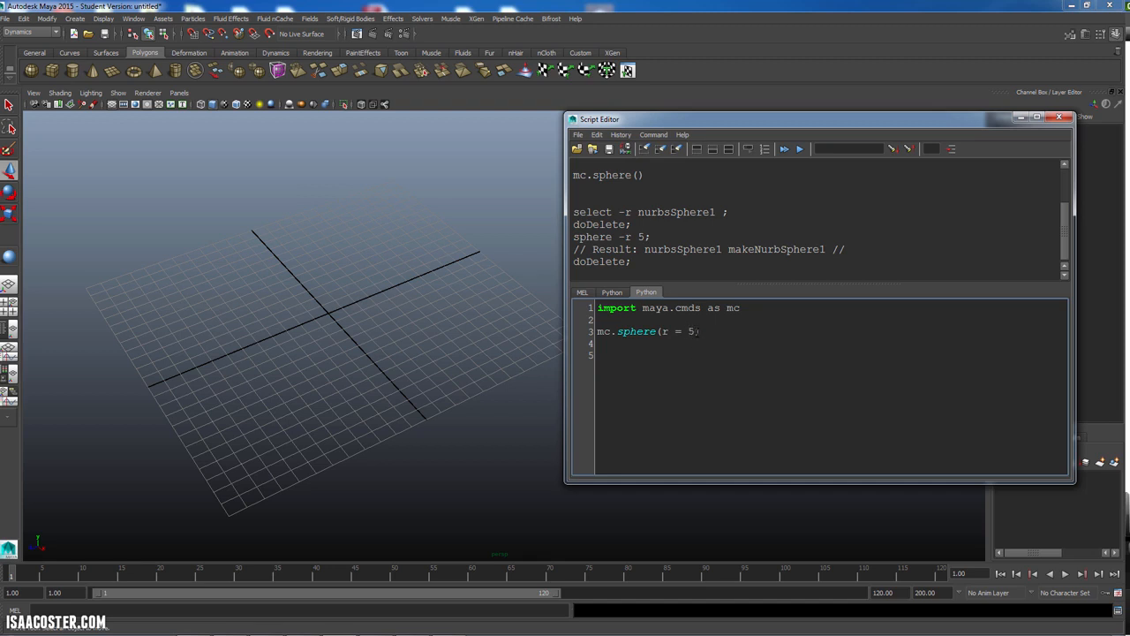
{"action": "double_click", "coordinate": [673, 332]}
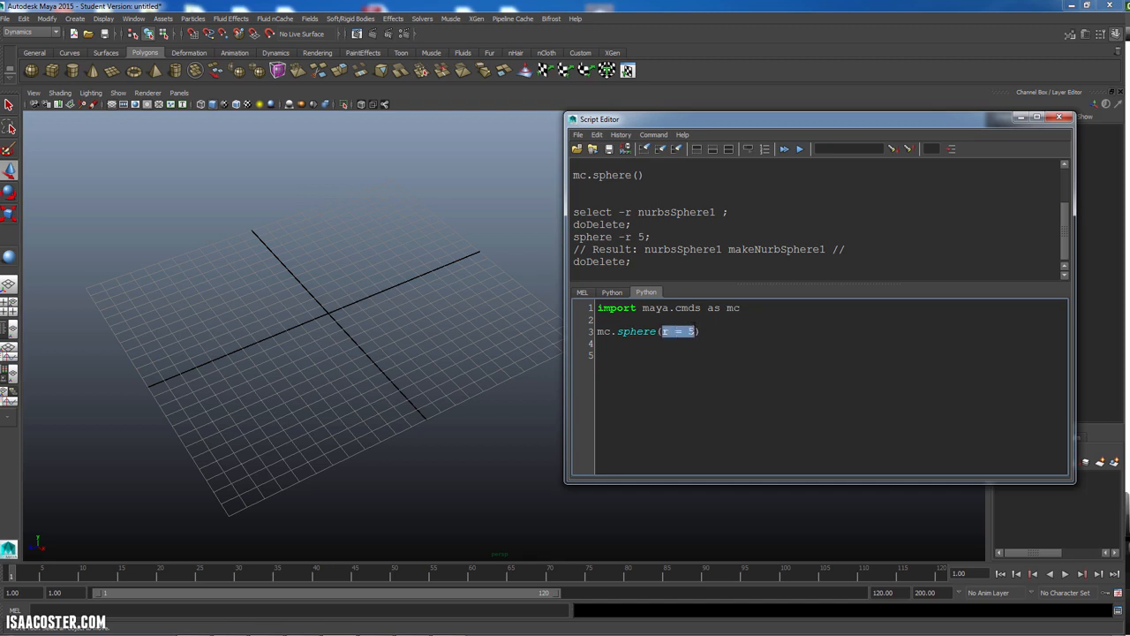
{"action": "left_click", "coordinate": [583, 293]}
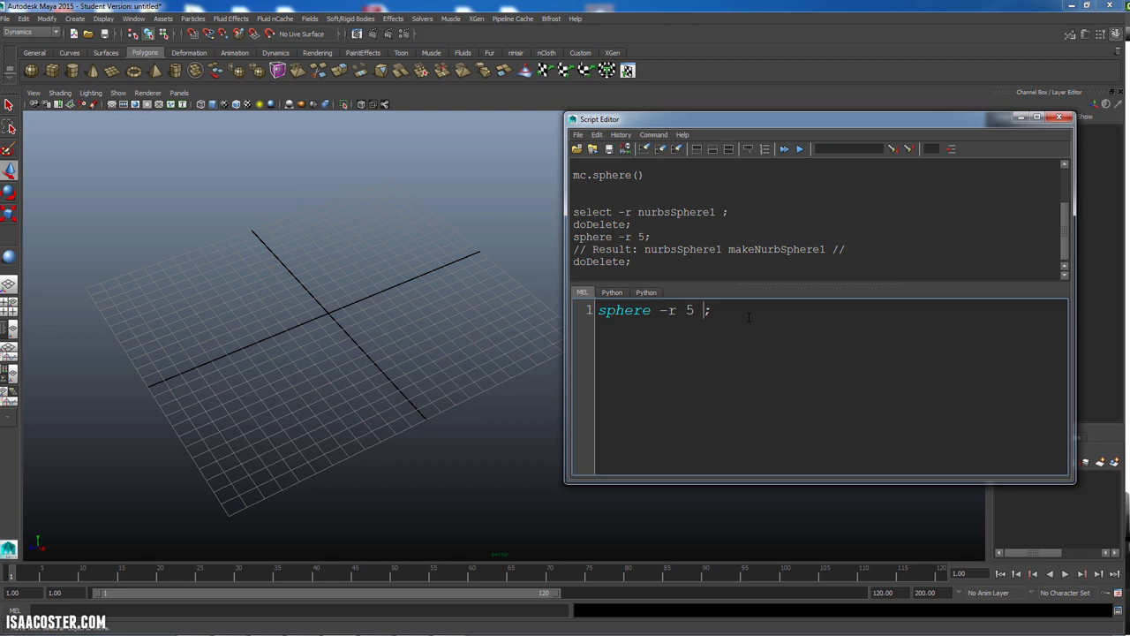
Step: Extend the MEL line to sphere -r 5 -ssw 0 -esw 180; and run the half sphere
{"action": "type", "text": "-ssw"}
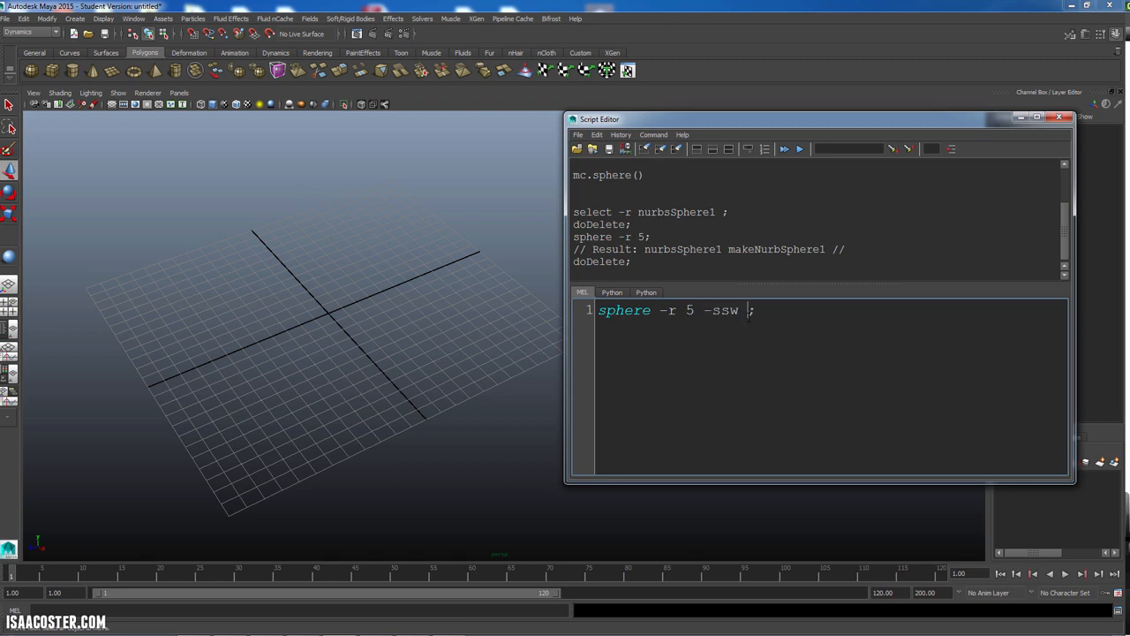
{"action": "type", "text": "0 e"}
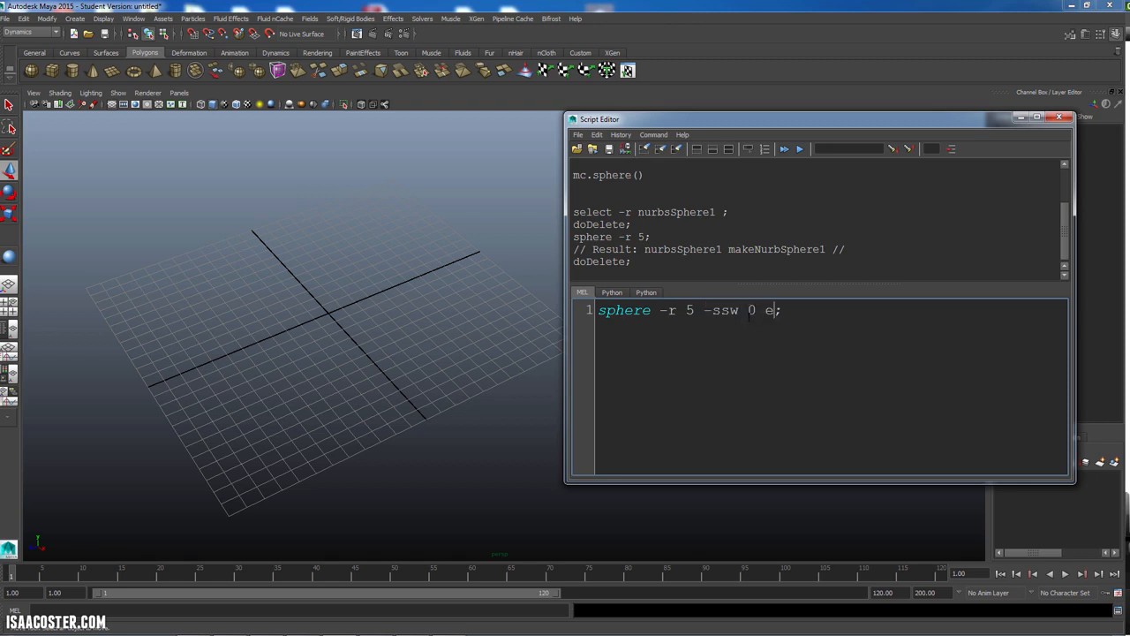
{"action": "type", "text": "sw"}
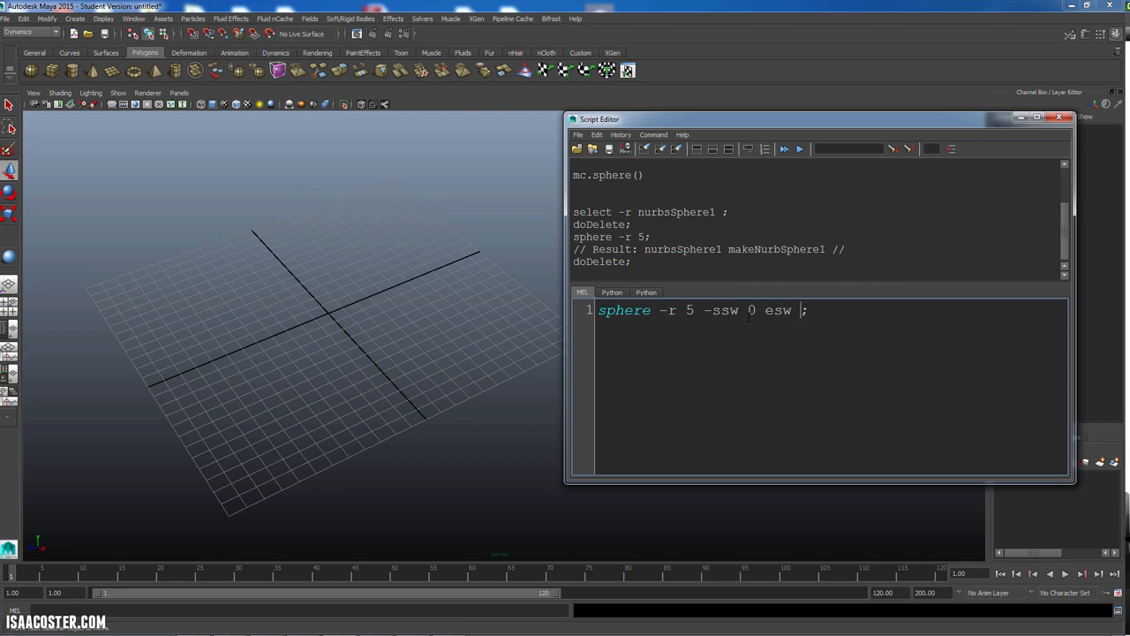
{"action": "type", "text": "360"}
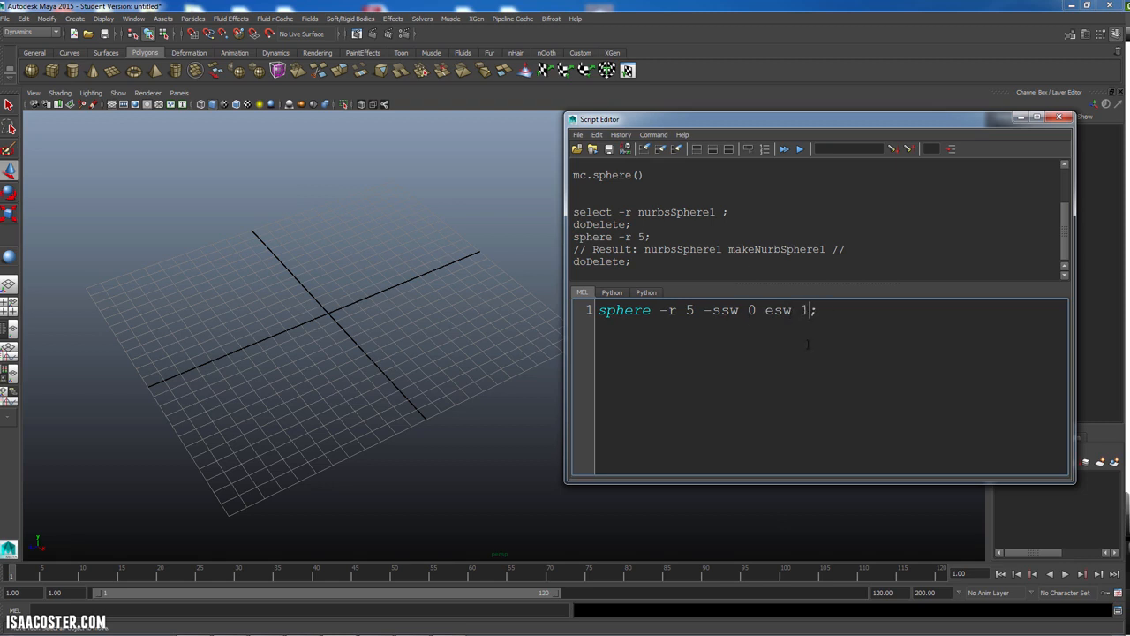
{"action": "type", "text": "80"}
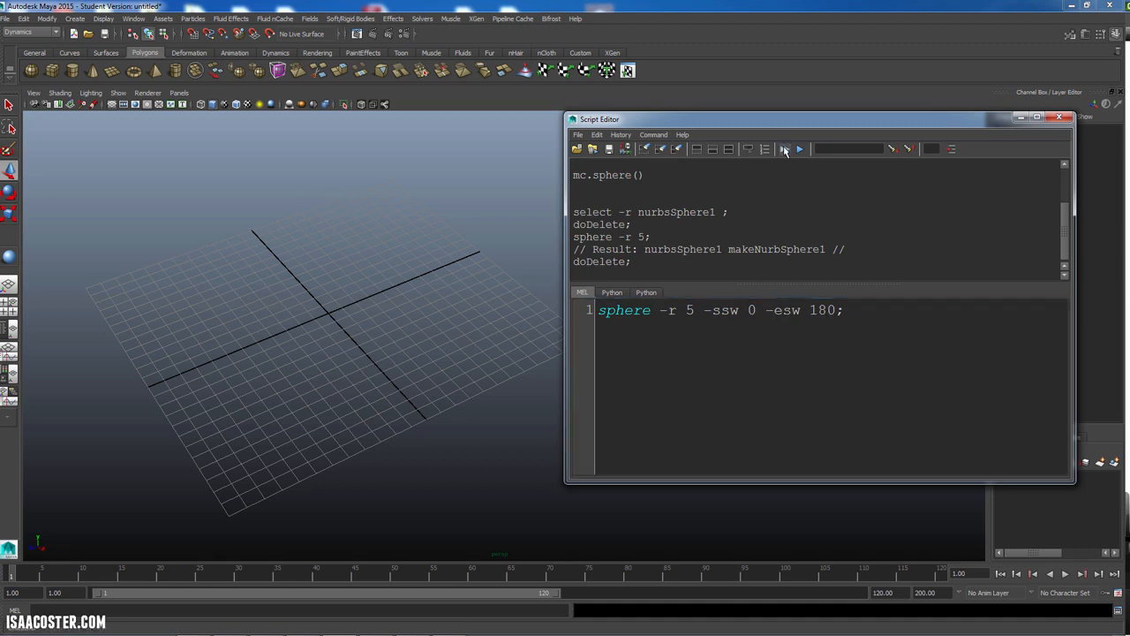
{"action": "left_click", "coordinate": [784, 148]}
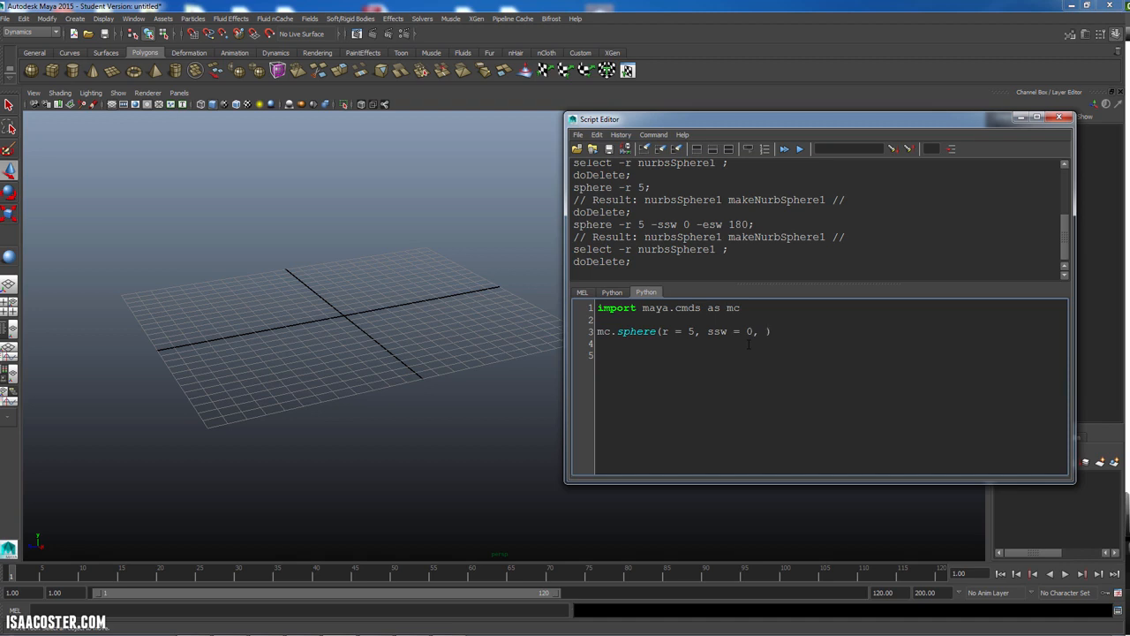
Step: Add esw = 180 to the Python call, run it, then return to the MEL version
{"action": "type", "text": "esw = 180"}
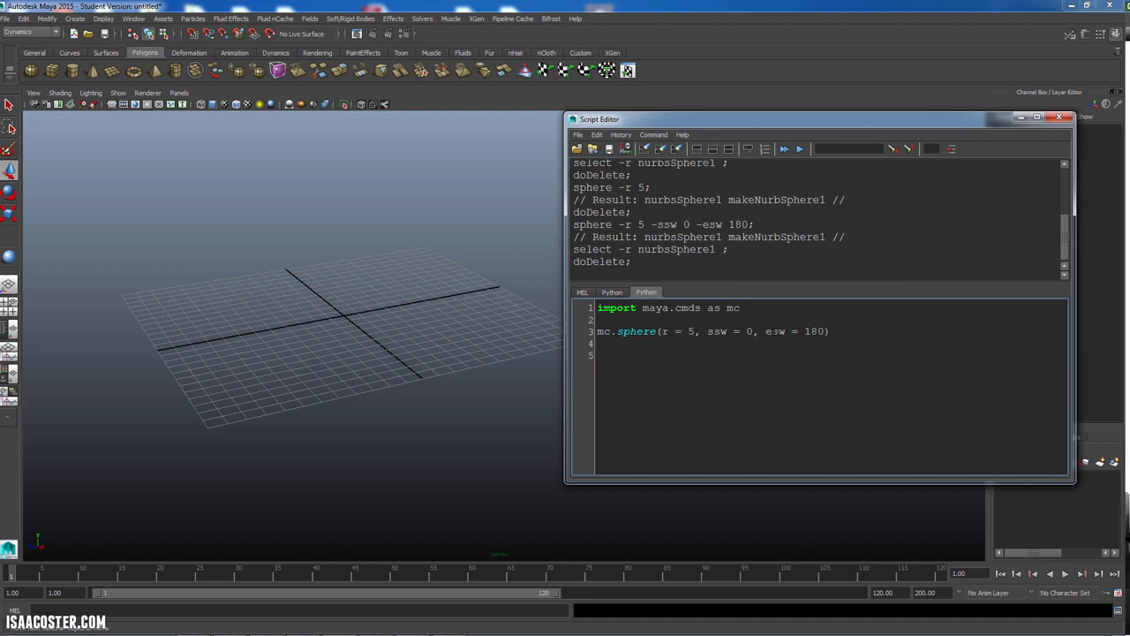
{"action": "left_click", "coordinate": [783, 148]}
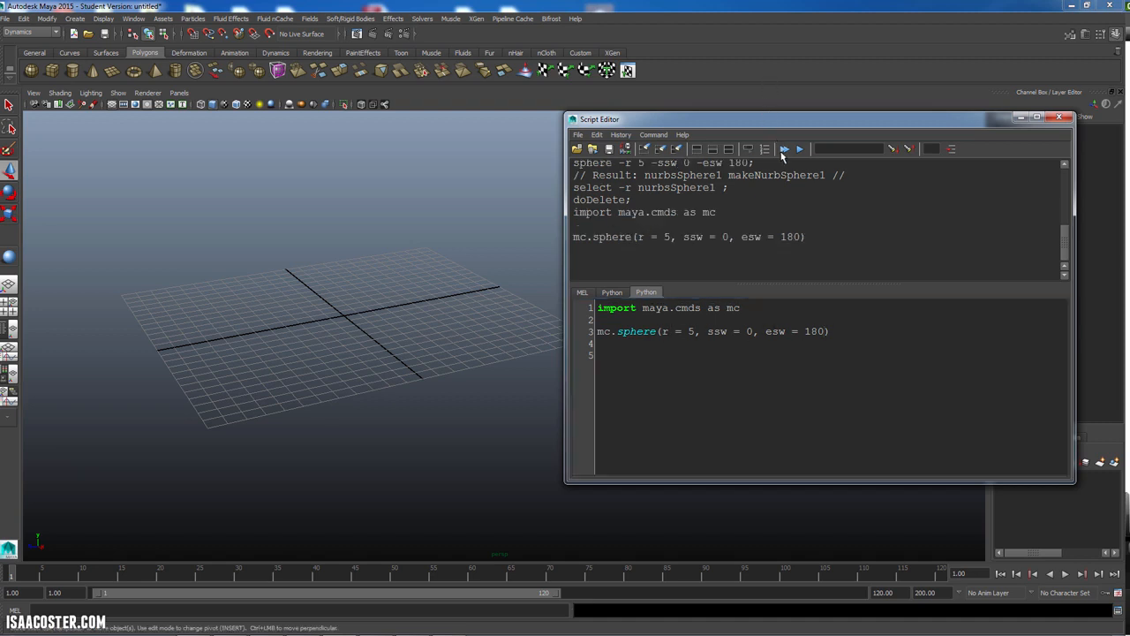
{"action": "left_click", "coordinate": [785, 149]}
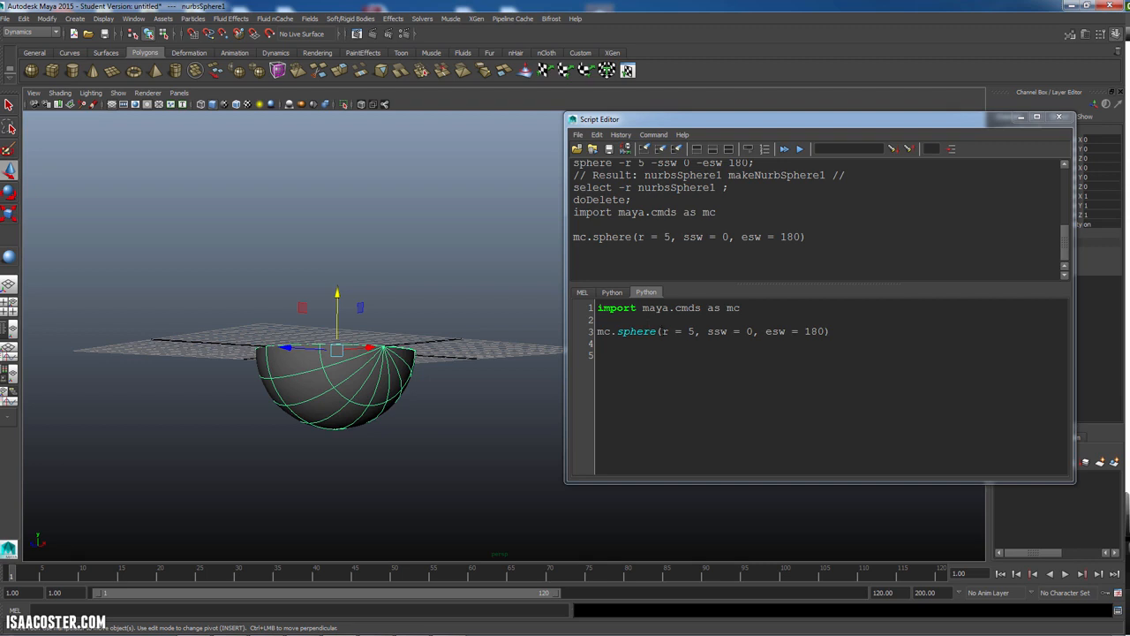
{"action": "double_click", "coordinate": [717, 332]}
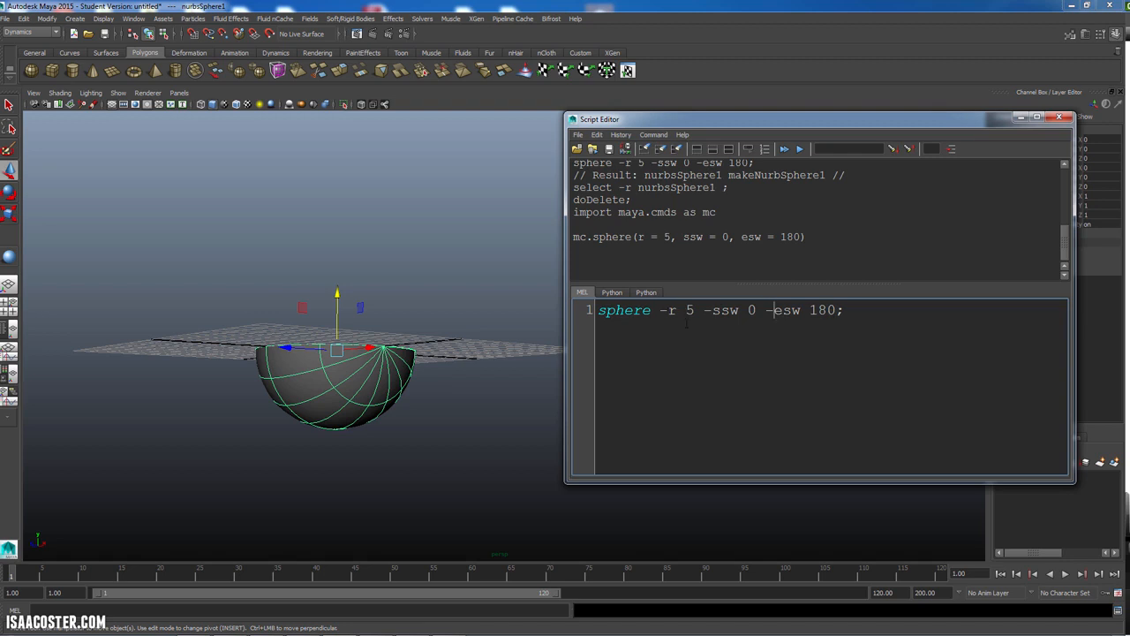
{"action": "left_click", "coordinate": [646, 291]}
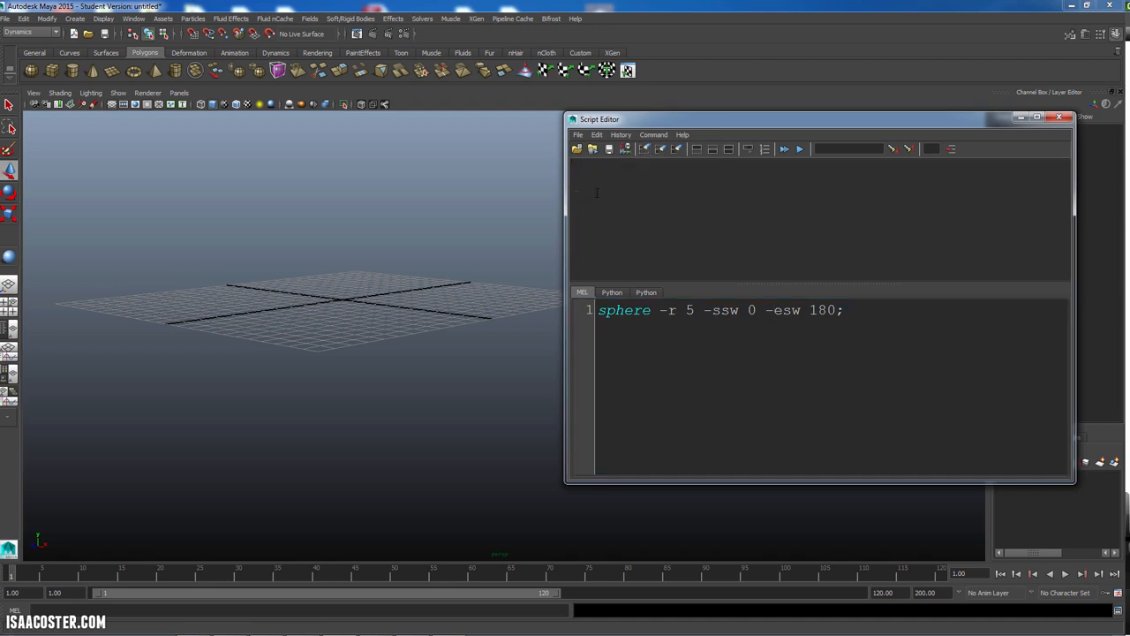
Step: Rerun the MEL half sphere and copy the recorded move -r 0 0 -9.208122 ; beneath it
{"action": "left_click", "coordinate": [784, 148]}
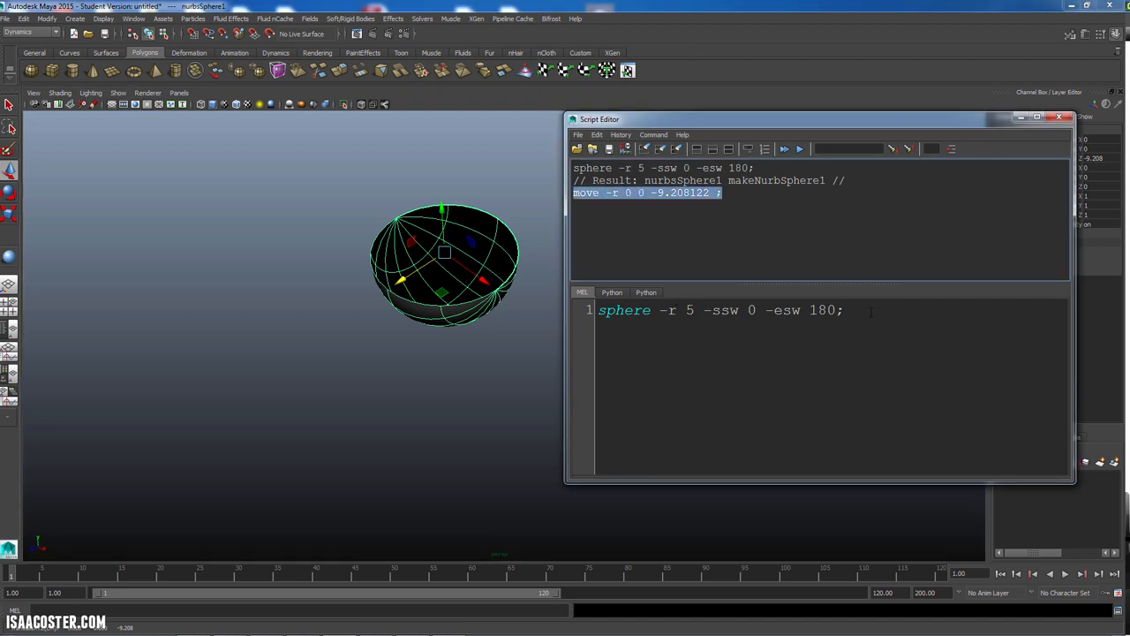
{"action": "key", "text": "enter"}
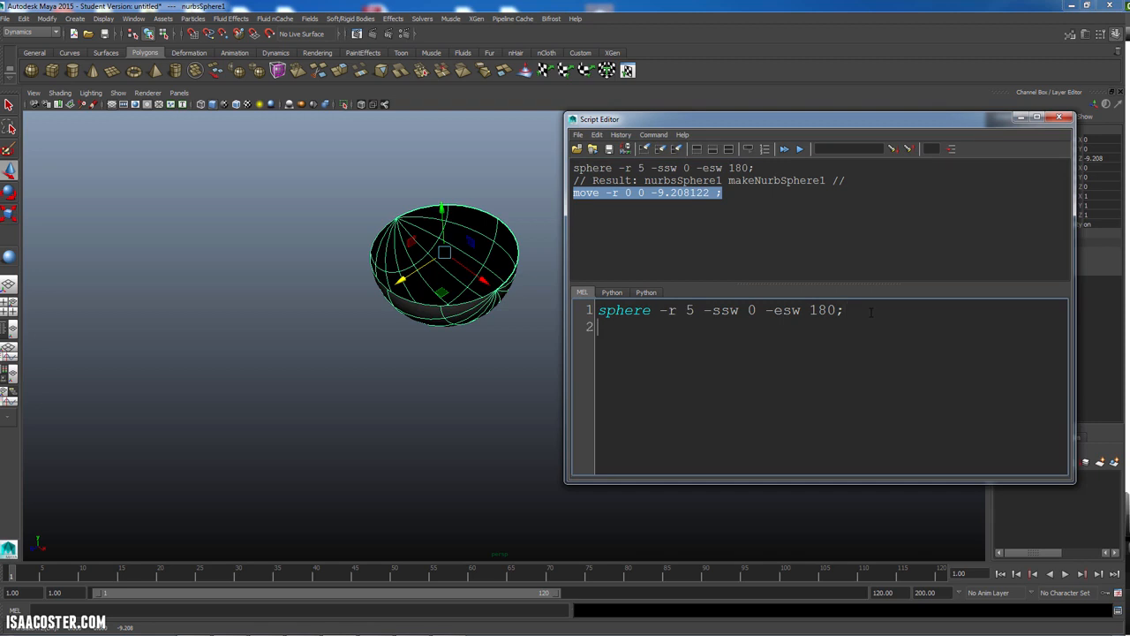
{"action": "type", "text": "move -r 0 0 -9.208122 ;"}
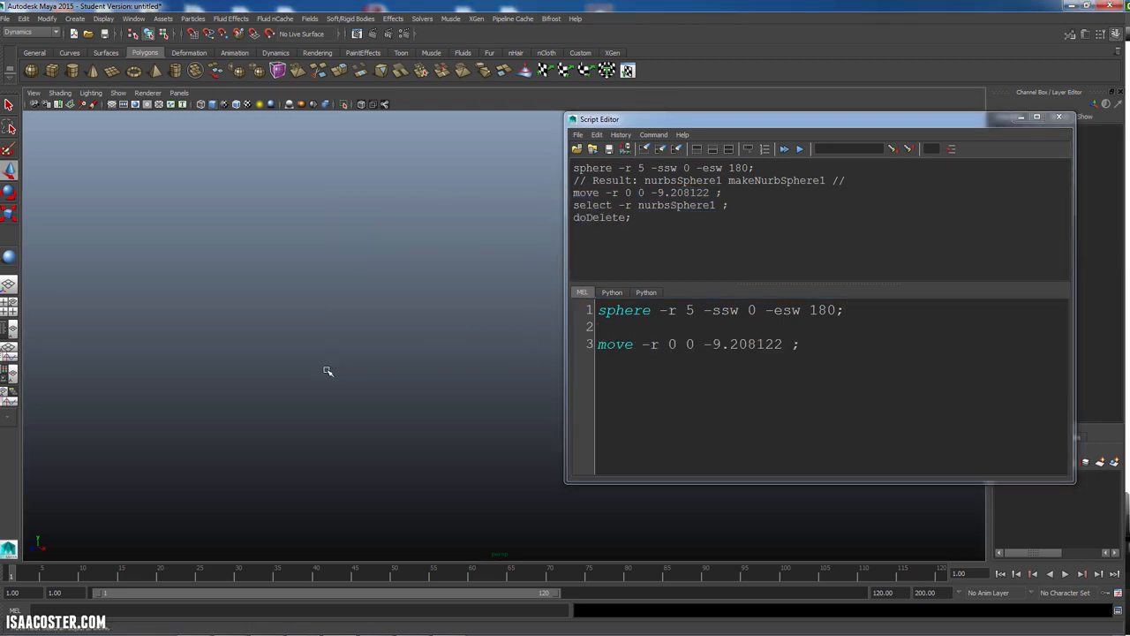
{"action": "mouse_move", "coordinate": [512, 105]}
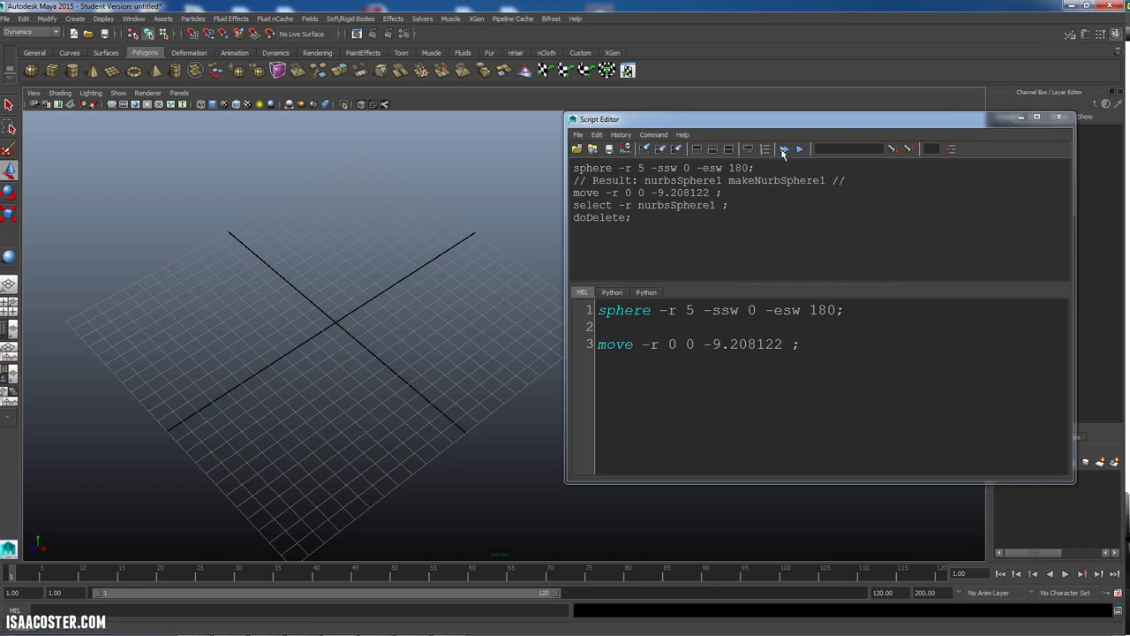
Step: Replace the move value with -10 on Z, rerun the MEL script and select the move line
{"action": "left_click", "coordinate": [780, 149]}
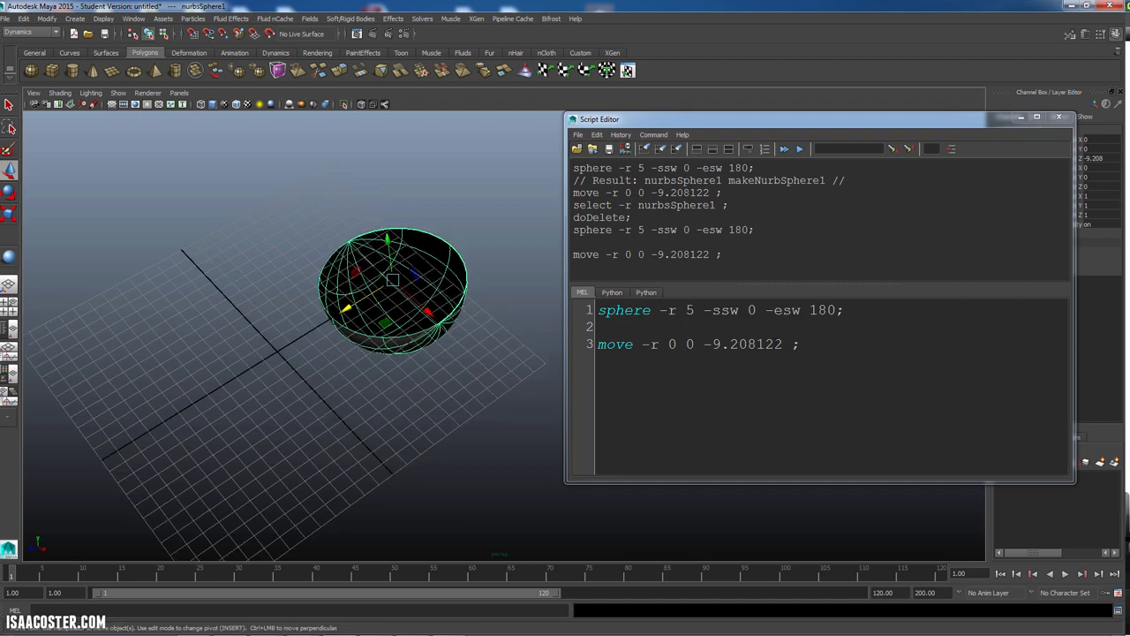
{"action": "double_click", "coordinate": [746, 343]}
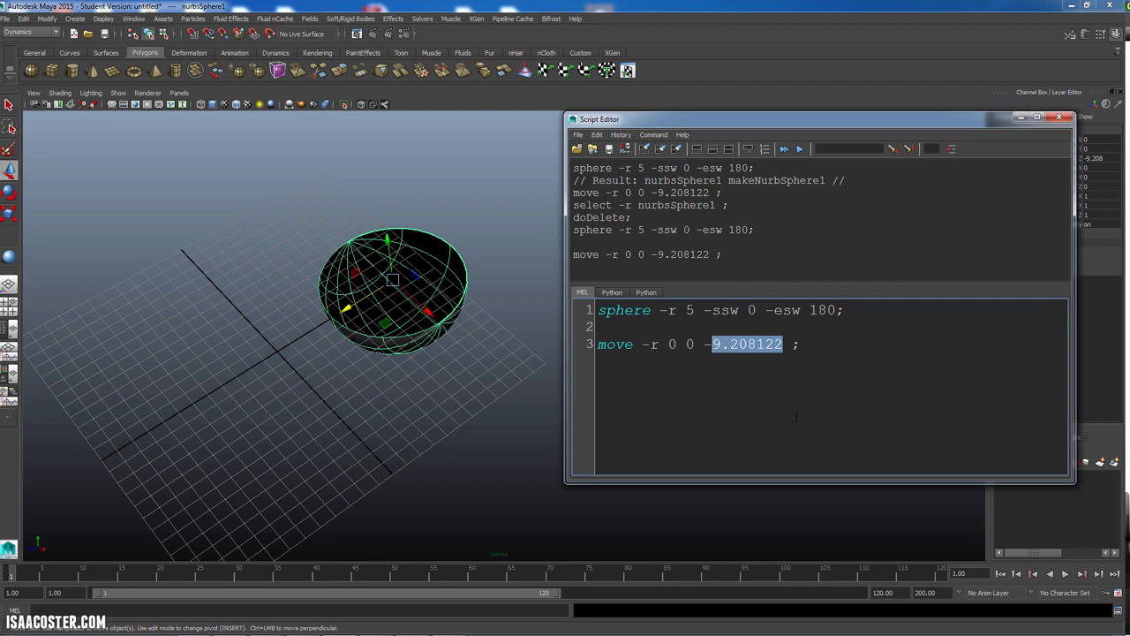
{"action": "type", "text": "-10"}
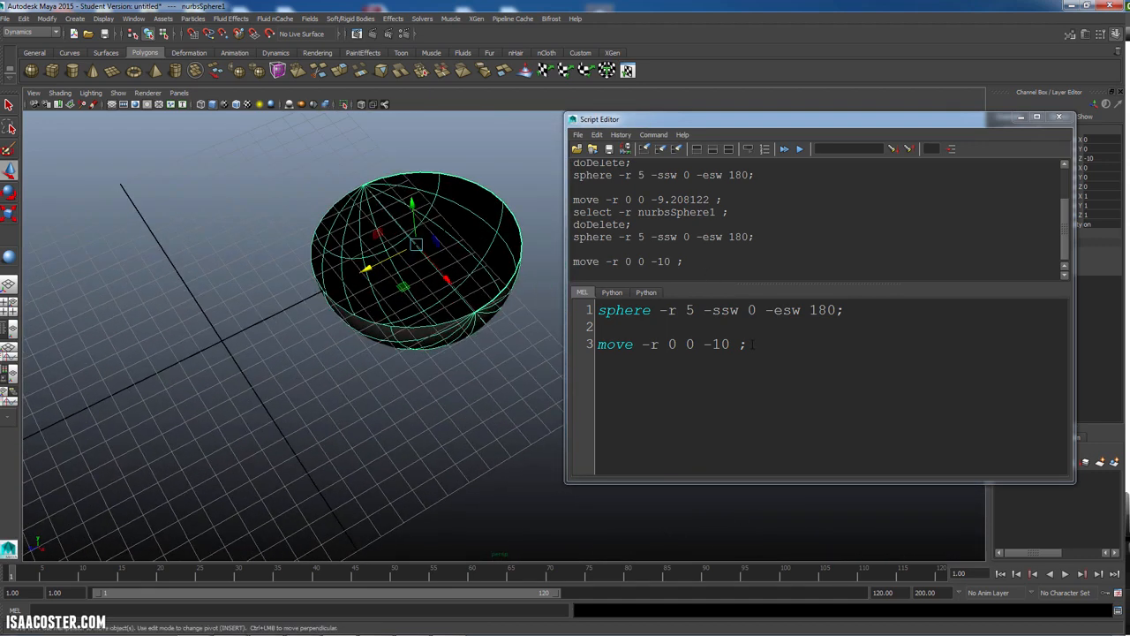
{"action": "triple_click", "coordinate": [671, 344]}
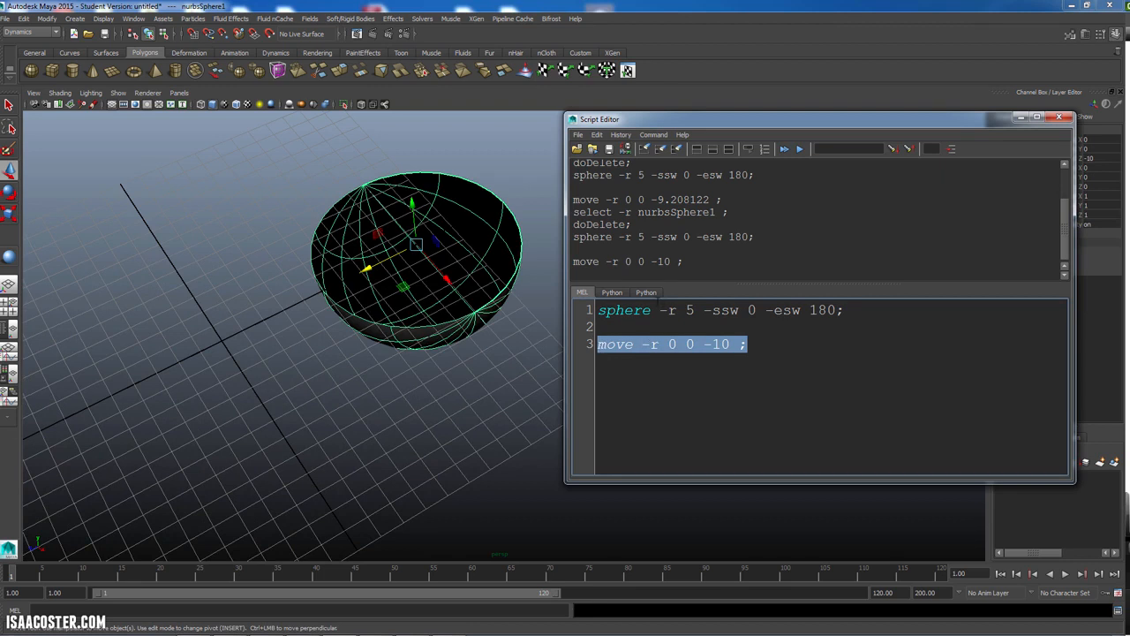
Step: Paste the MEL move into the Python script and begin an mc.move( r= call below it
{"action": "left_click", "coordinate": [647, 294]}
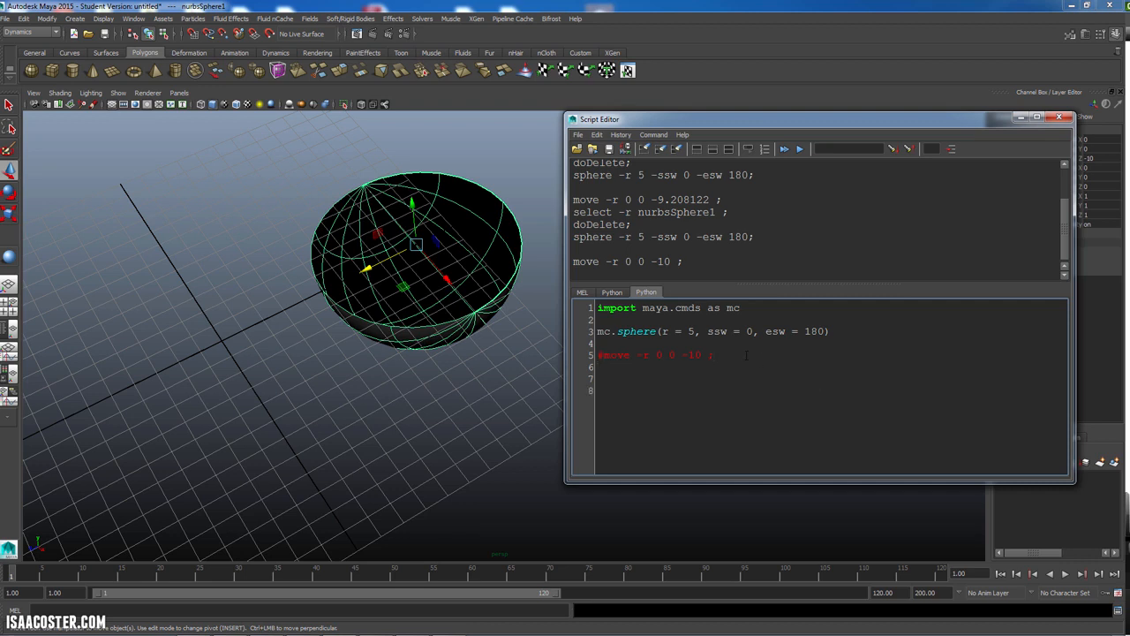
{"action": "type", "text": "mc."}
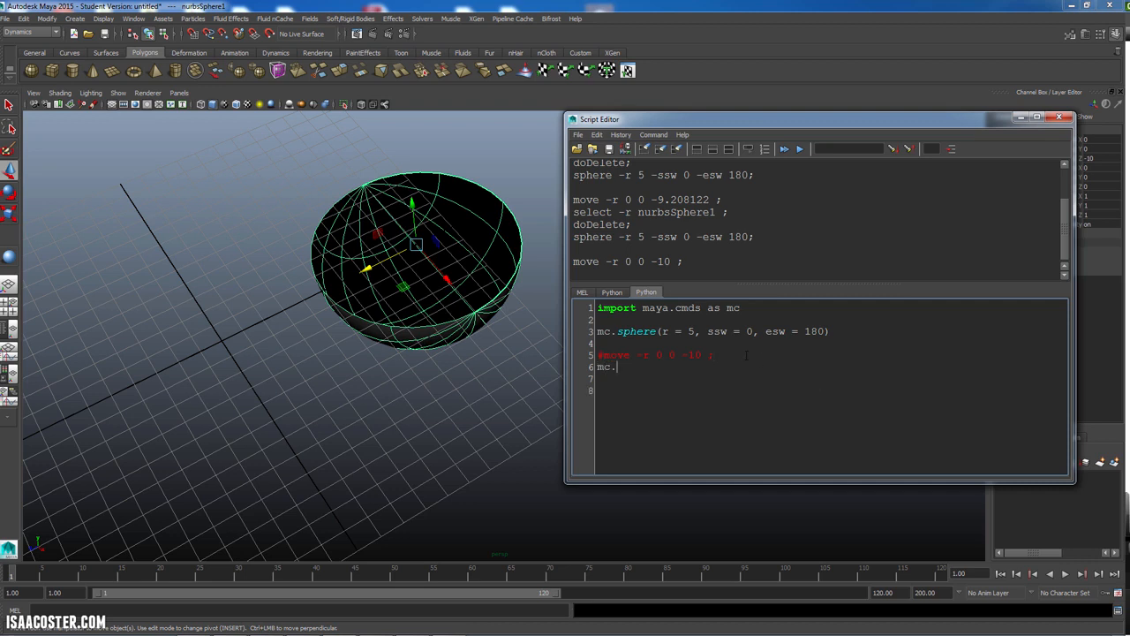
{"action": "type", "text": "move"}
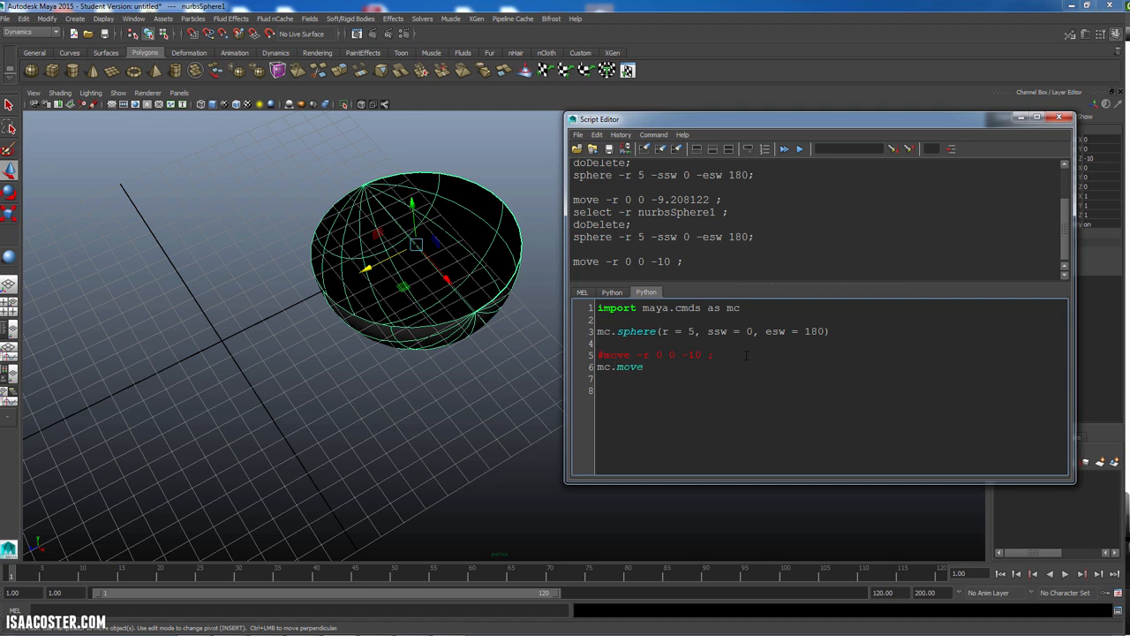
{"action": "type", "text": "()"}
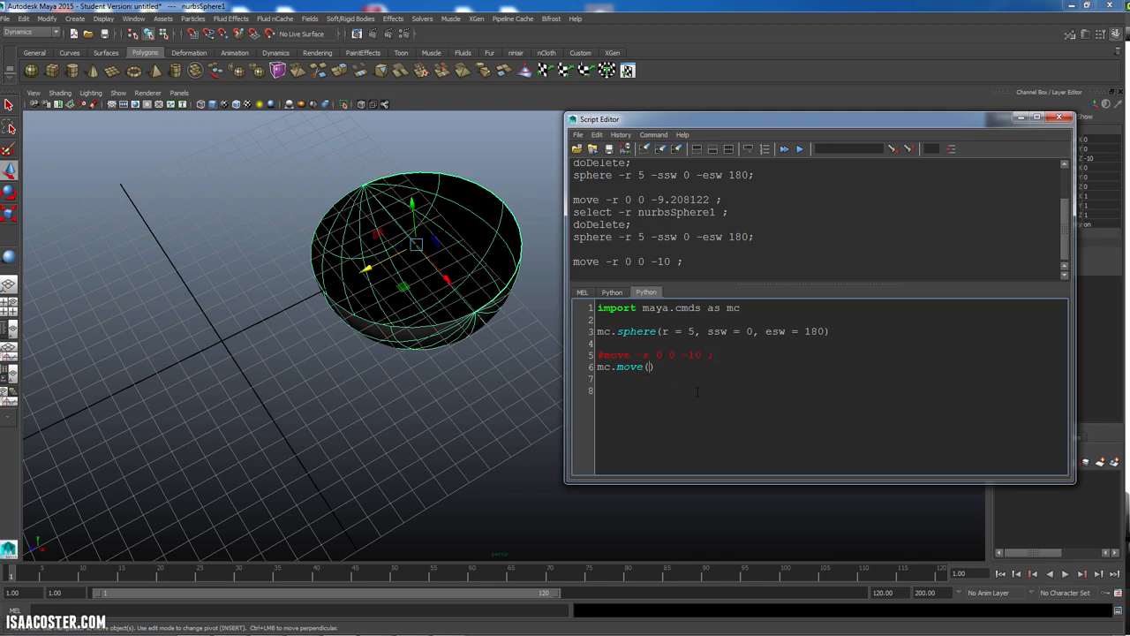
{"action": "type", "text": "r="}
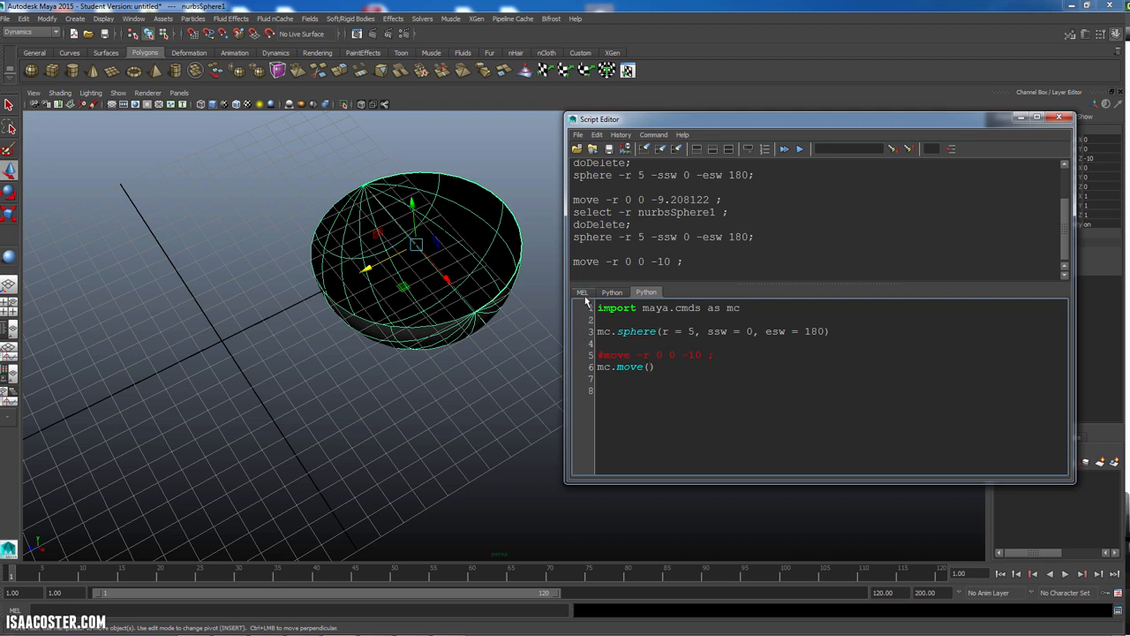
{"action": "left_click", "coordinate": [583, 293]}
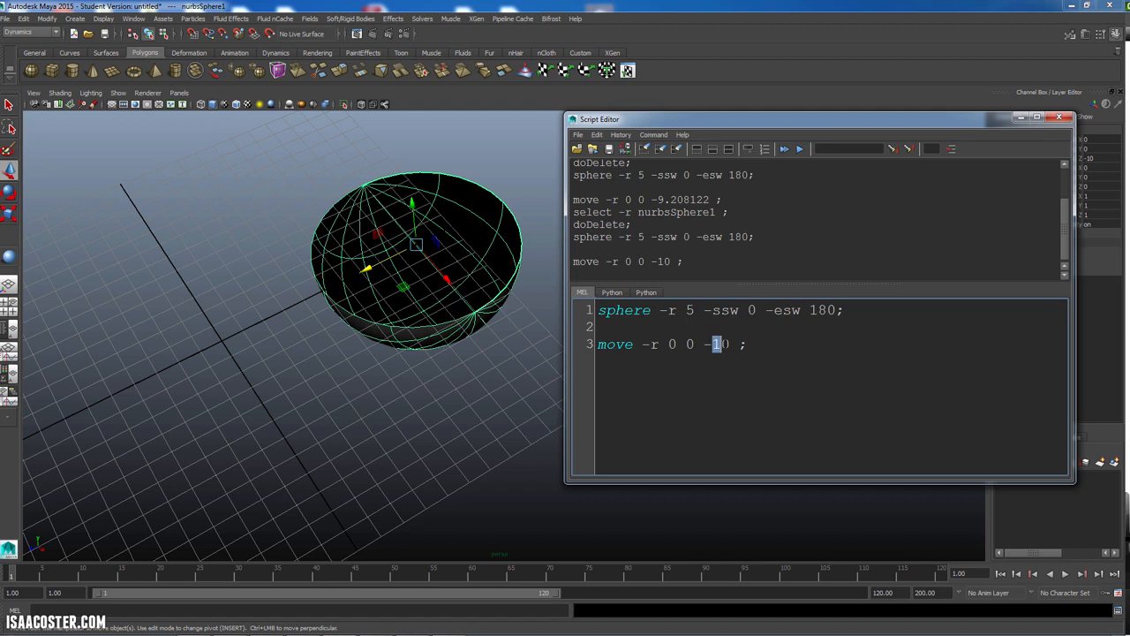
Step: Complete the Python call as mc.move(0,0,10, r = True) with the MEL move commented
{"action": "left_click", "coordinate": [646, 293]}
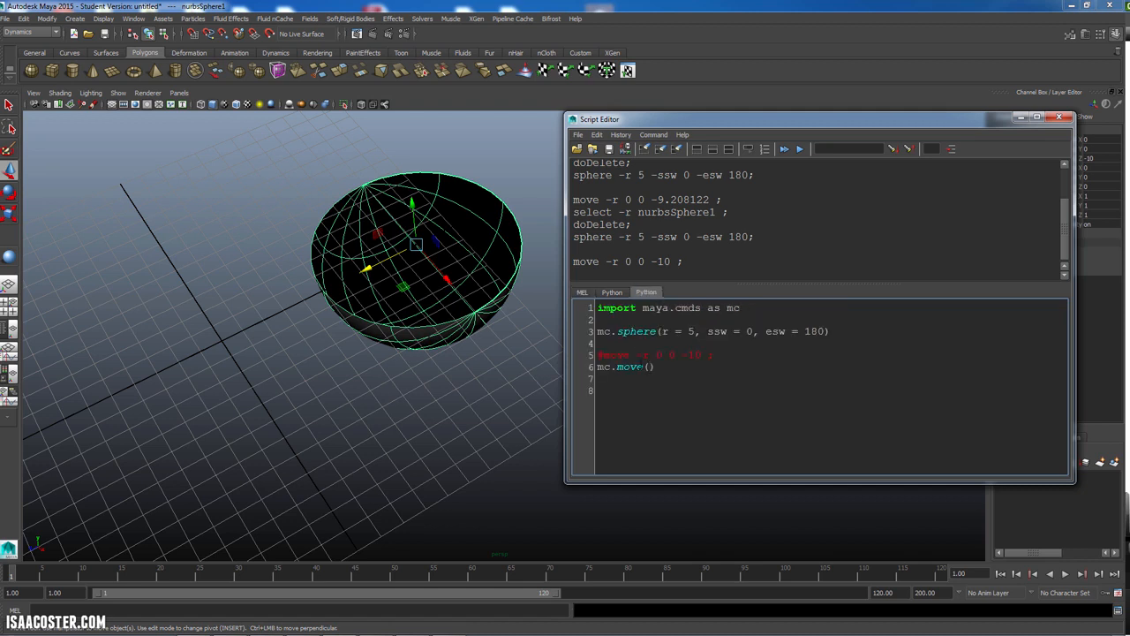
{"action": "type", "text": "r = True,"}
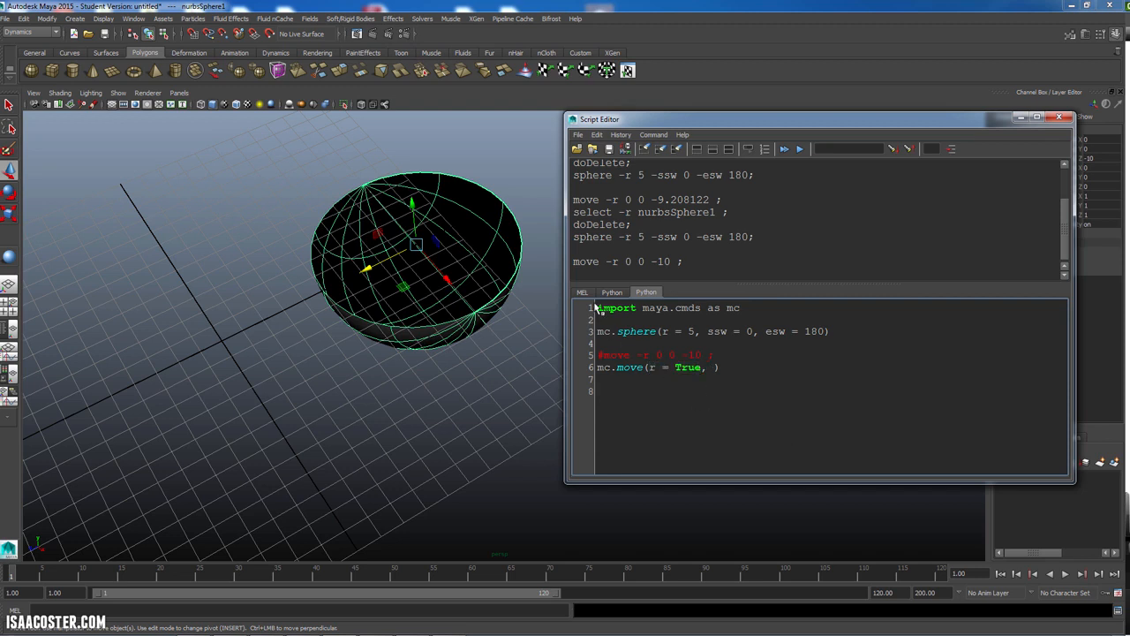
{"action": "left_click", "coordinate": [583, 293]}
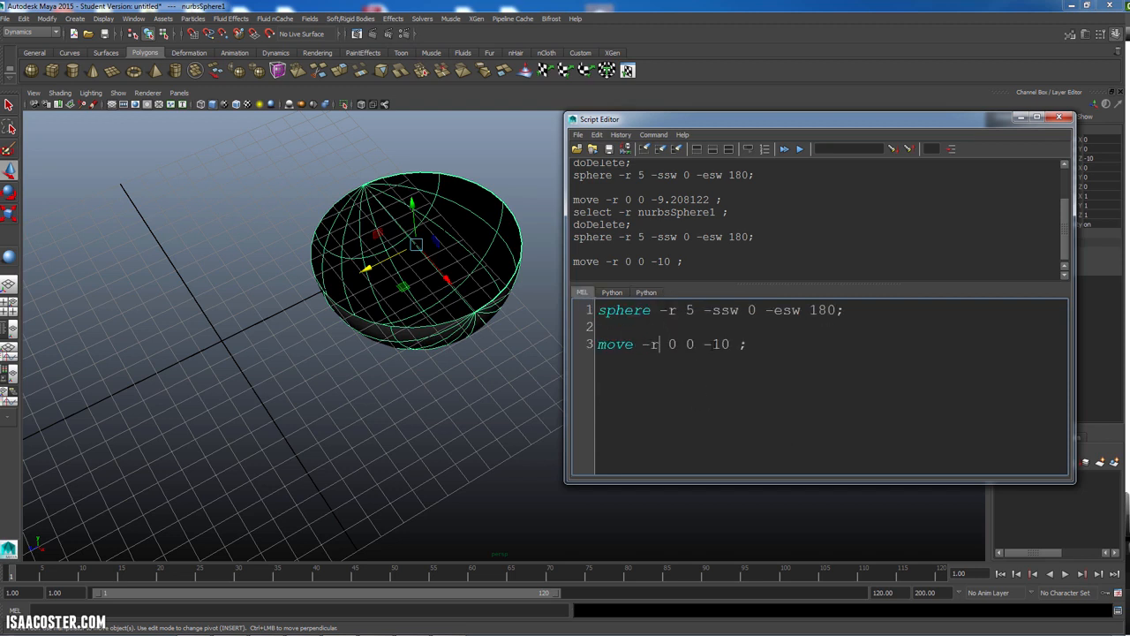
{"action": "left_click", "coordinate": [646, 293]}
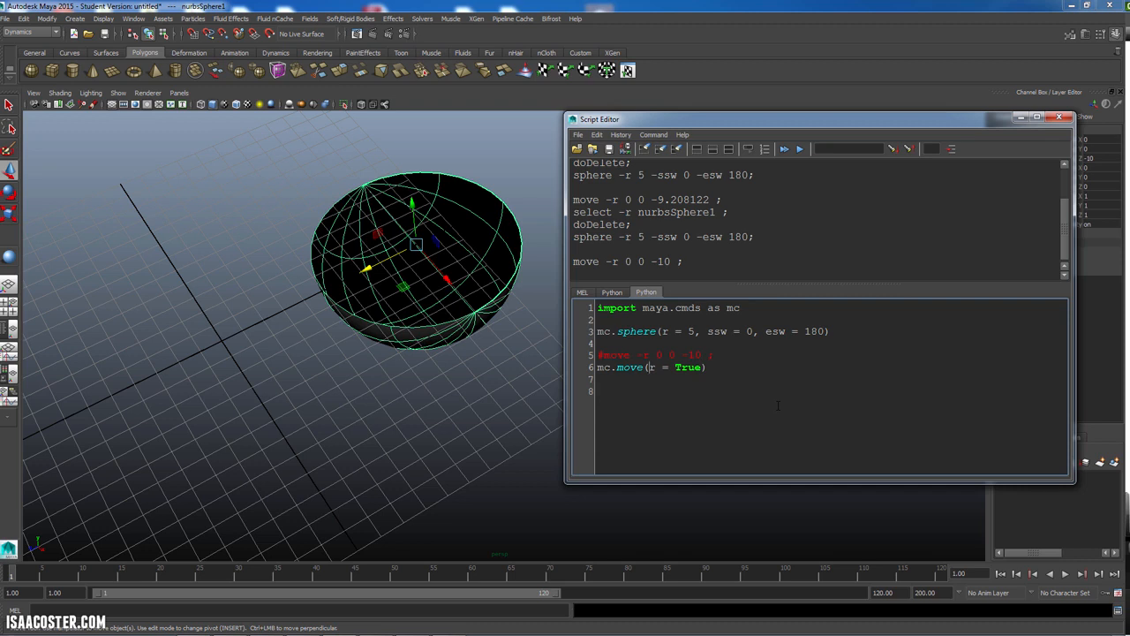
{"action": "type", "text": "0,0,"}
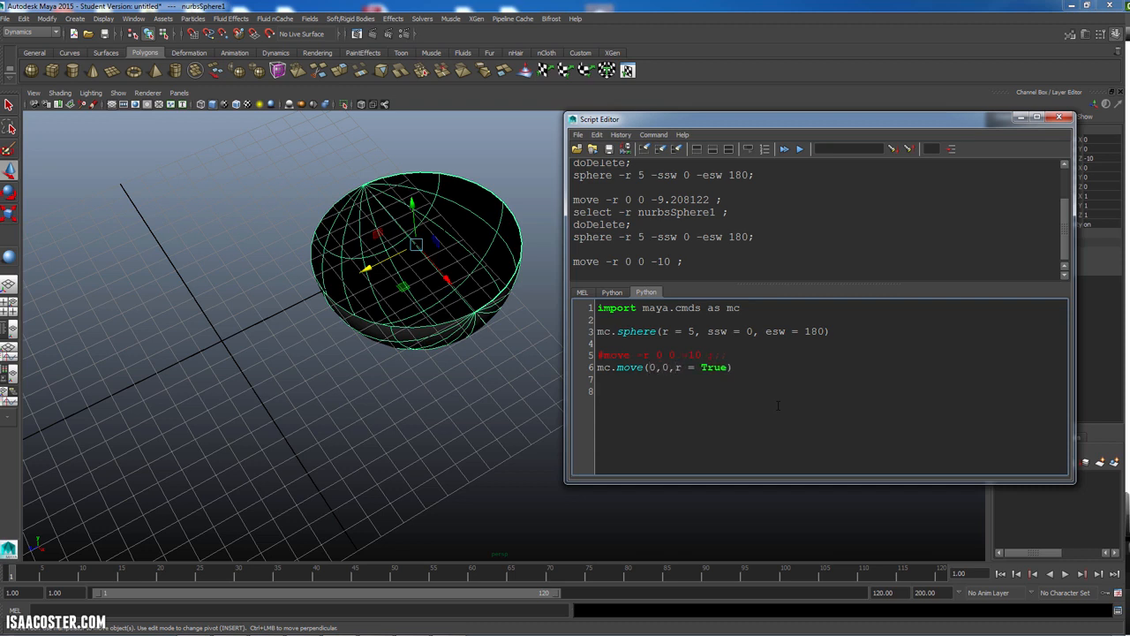
{"action": "type", "text": "10,"}
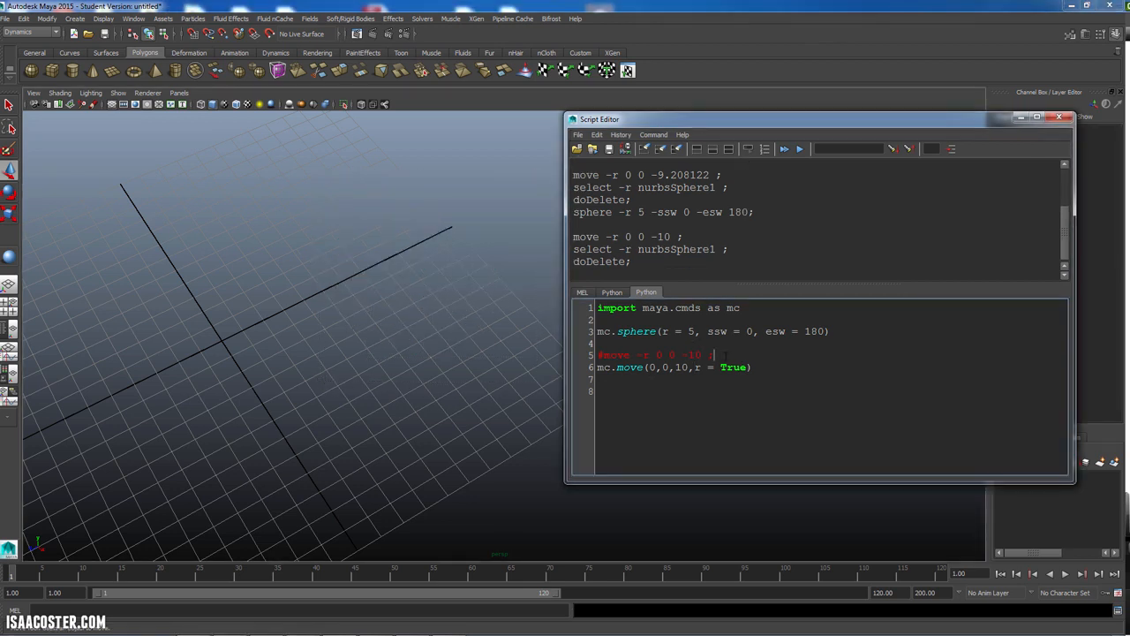
{"action": "double_click", "coordinate": [698, 367]}
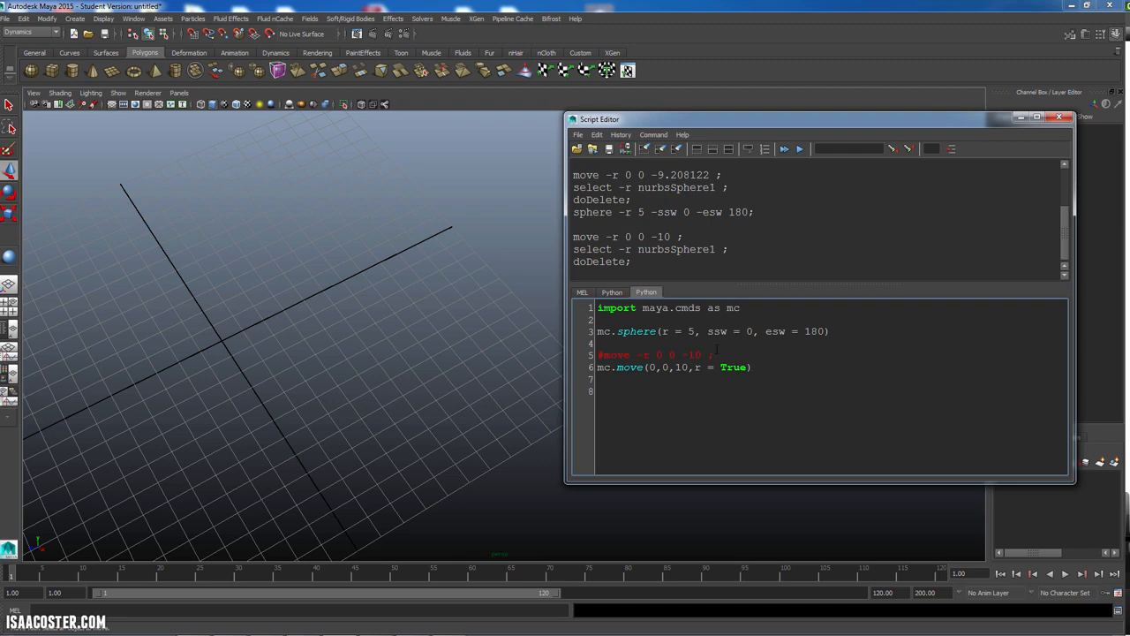
Step: Clear history, run the Python script, then rewrite the move call as mc.move(r = True,0,0,-10)
{"action": "left_click", "coordinate": [784, 148]}
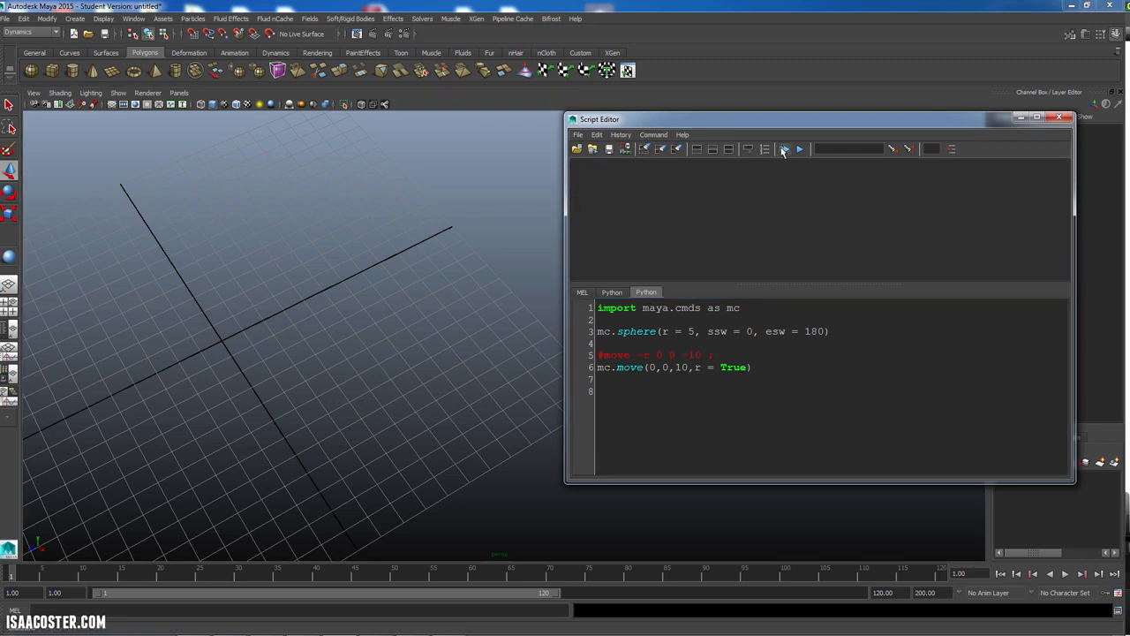
{"action": "left_click", "coordinate": [782, 148]}
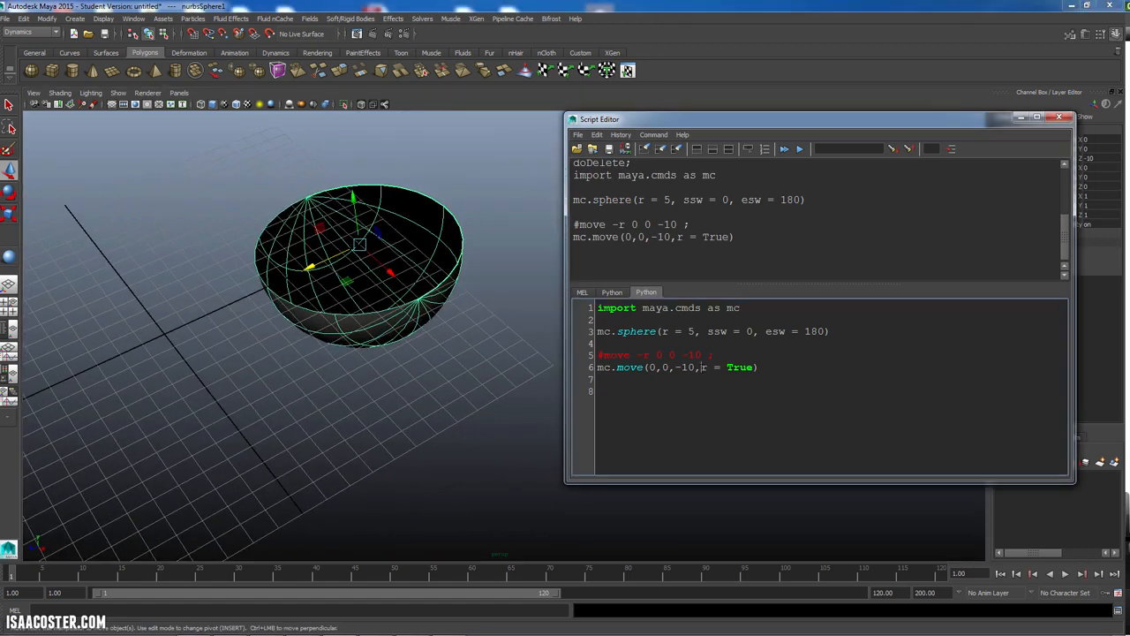
{"action": "left_click_drag", "start_coordinate": [703, 367], "coordinate": [752, 367]}
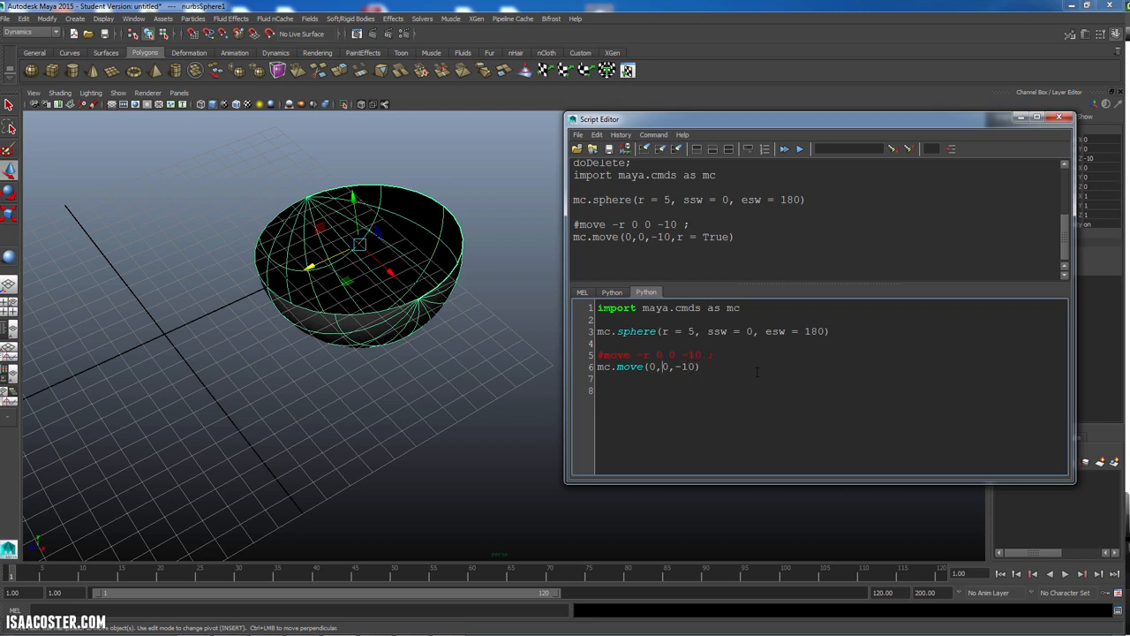
{"action": "type", "text": "r = True,"}
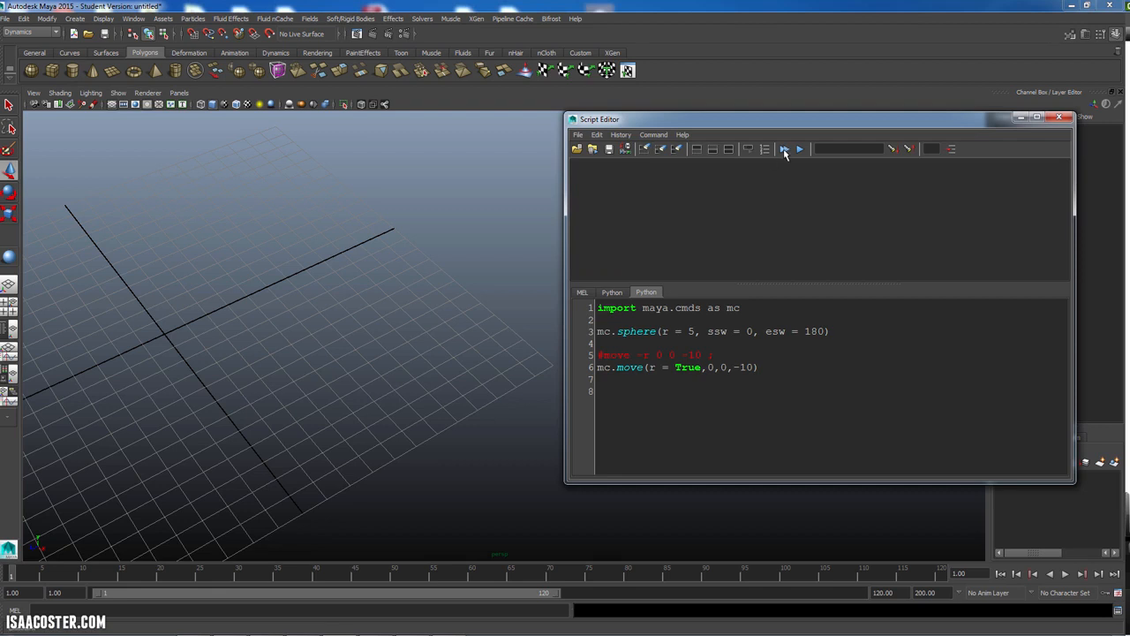
Step: Run the script, hit the non-keyword-arg error, revert to mc.move(0,0,-10) and clear history
{"action": "left_click", "coordinate": [784, 148]}
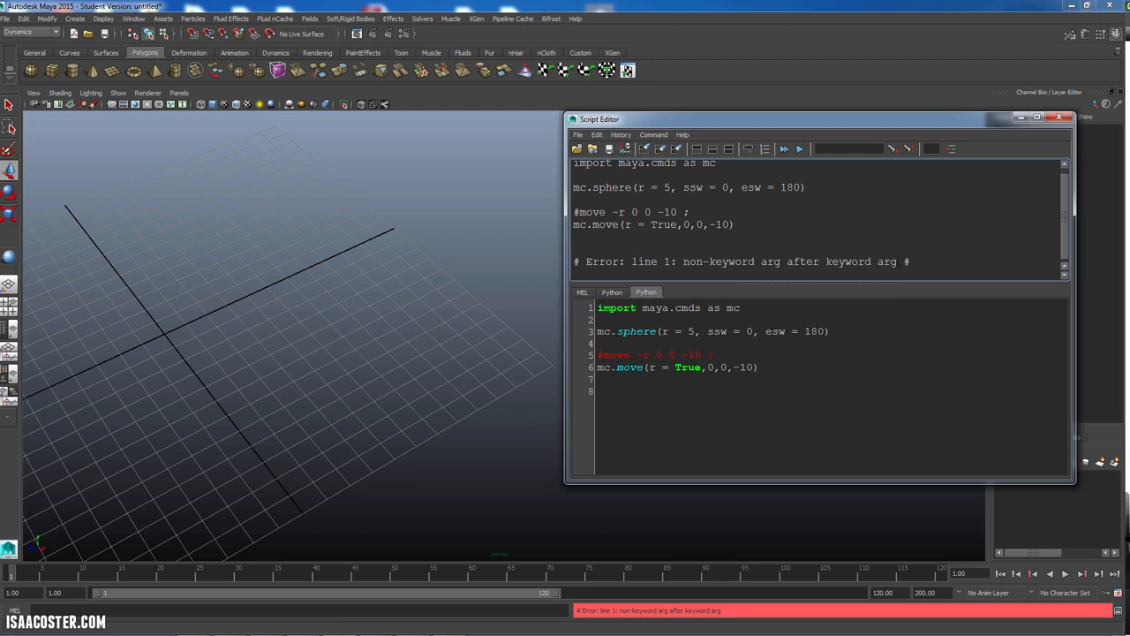
{"action": "left_click_drag", "start_coordinate": [677, 367], "coordinate": [758, 367]}
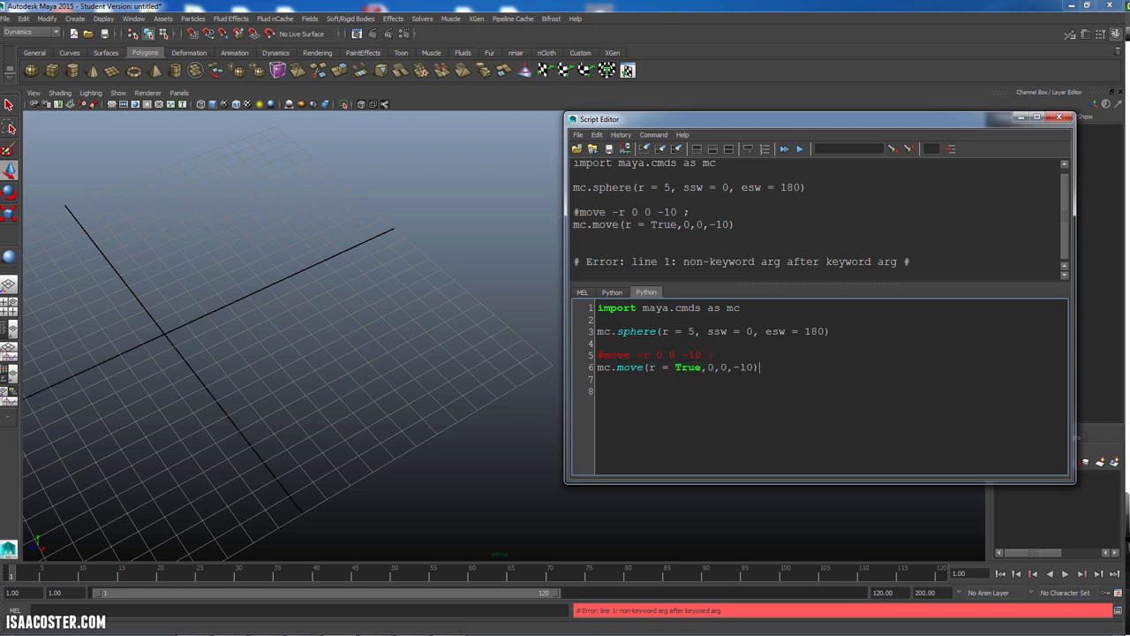
{"action": "left_click_drag", "start_coordinate": [643, 354], "coordinate": [713, 353]}
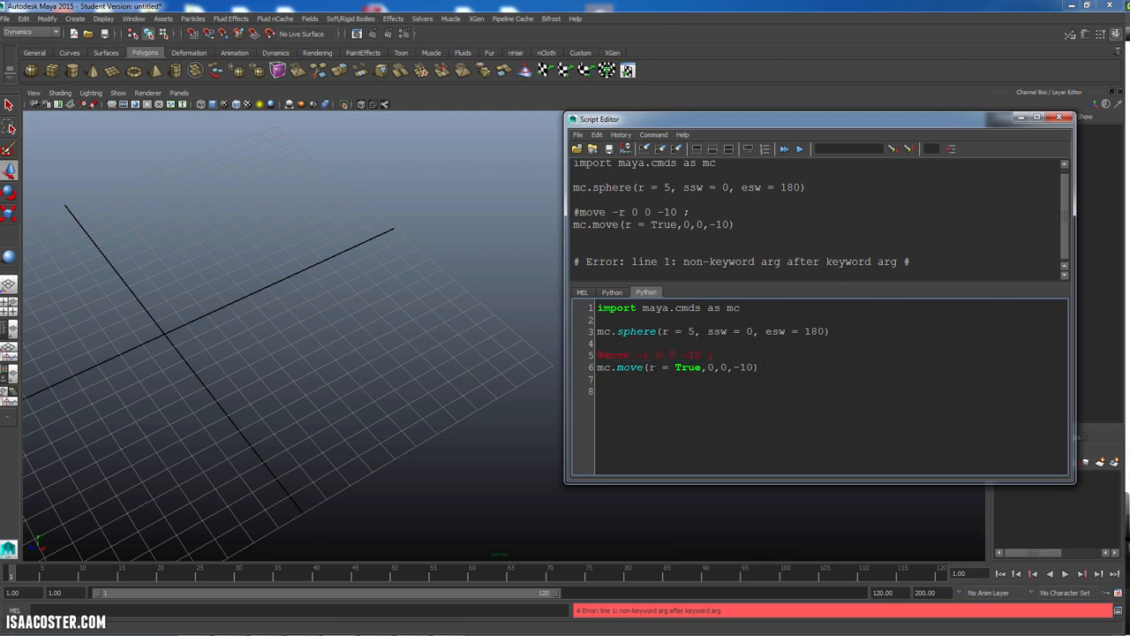
{"action": "double_click", "coordinate": [689, 368]}
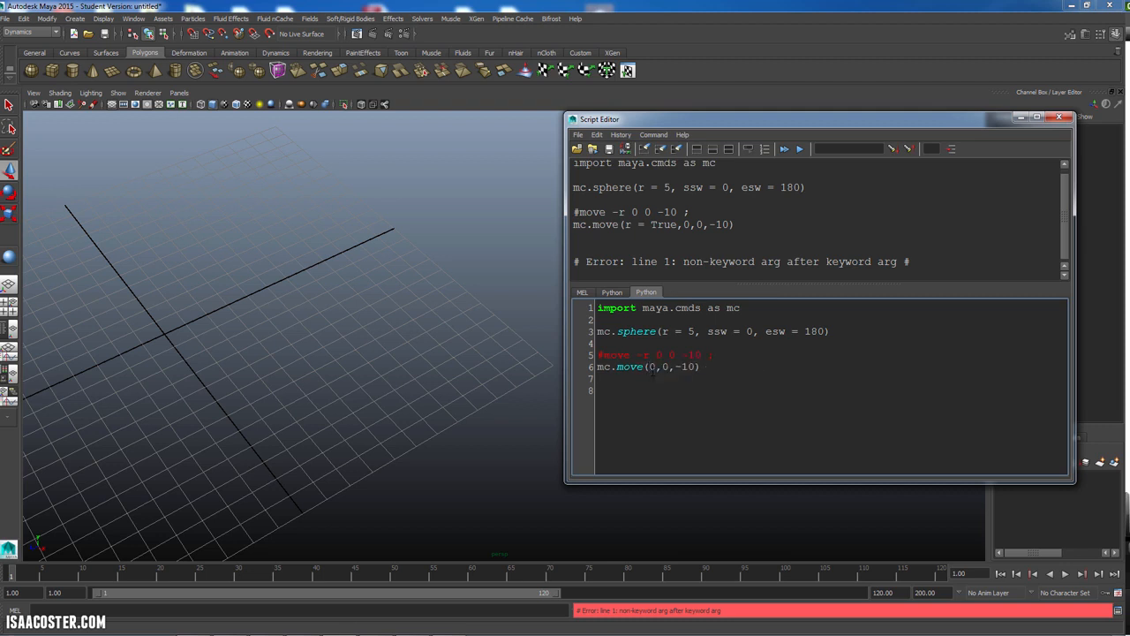
{"action": "type", "text": ","}
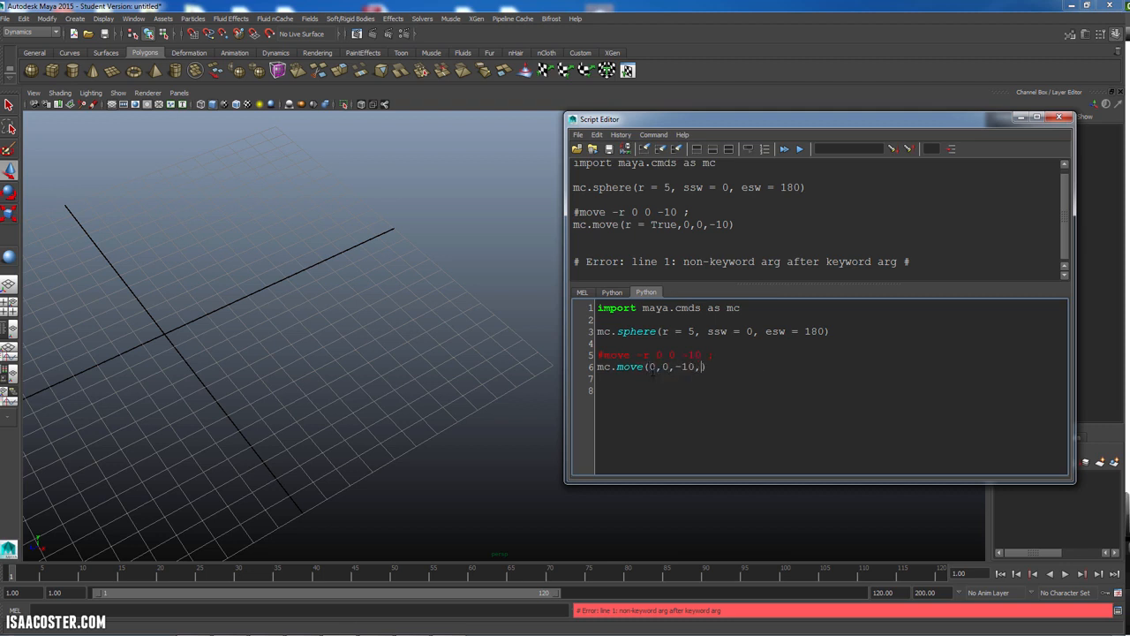
{"action": "type", "text": "\" \""}
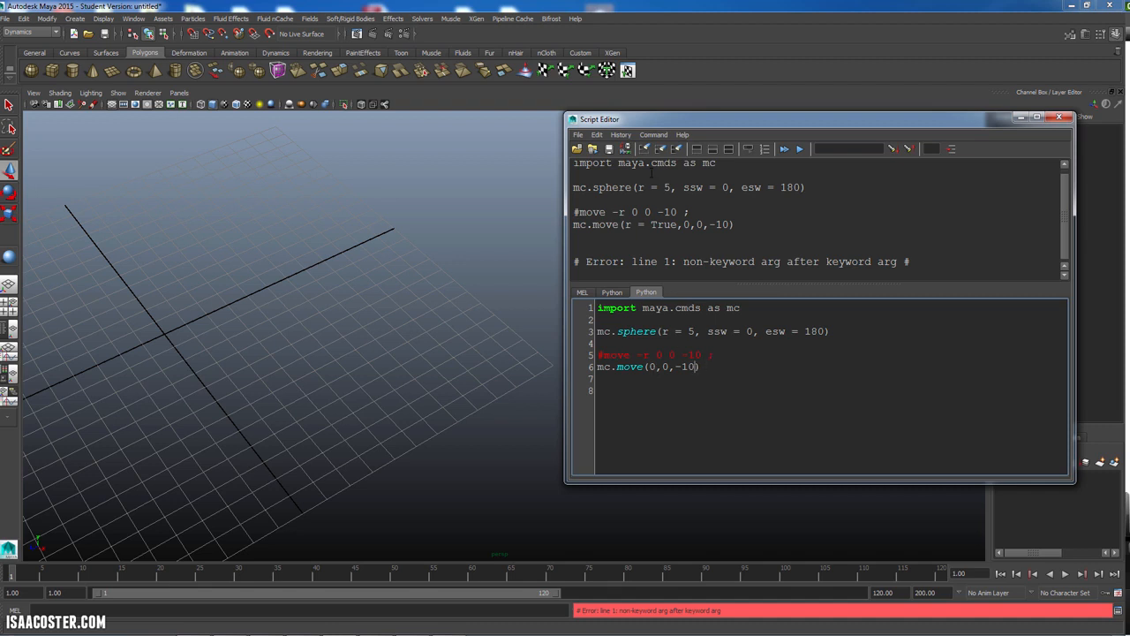
{"action": "left_click", "coordinate": [781, 148]}
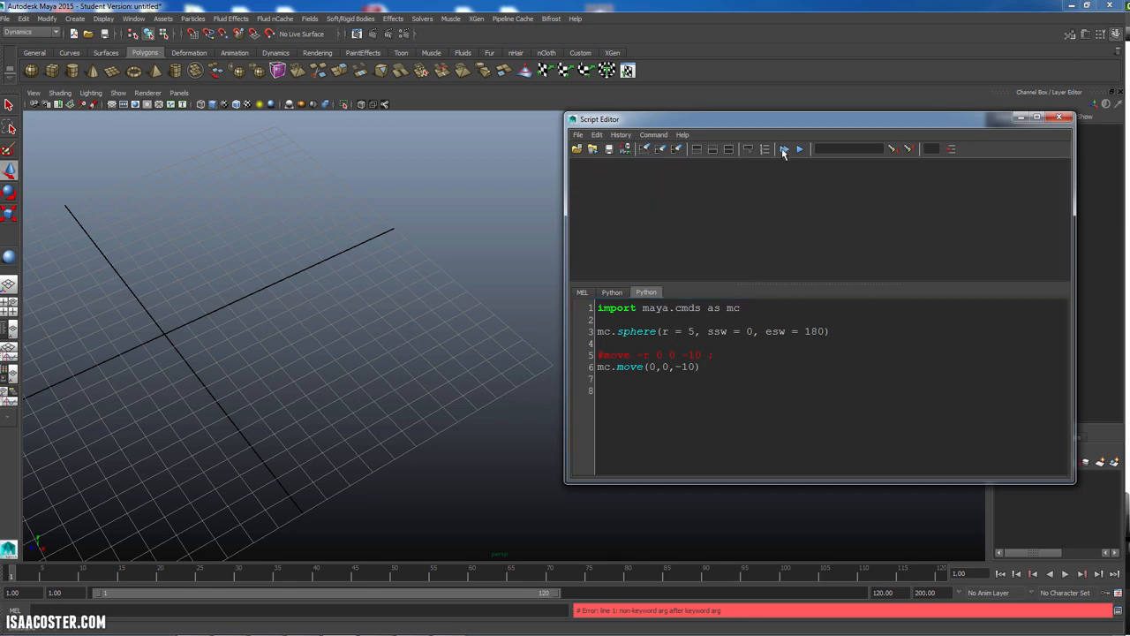
Step: Execute the Python script so mc.move(0,0,-10) builds the radius-5 half sphere without error
{"action": "left_click", "coordinate": [783, 148]}
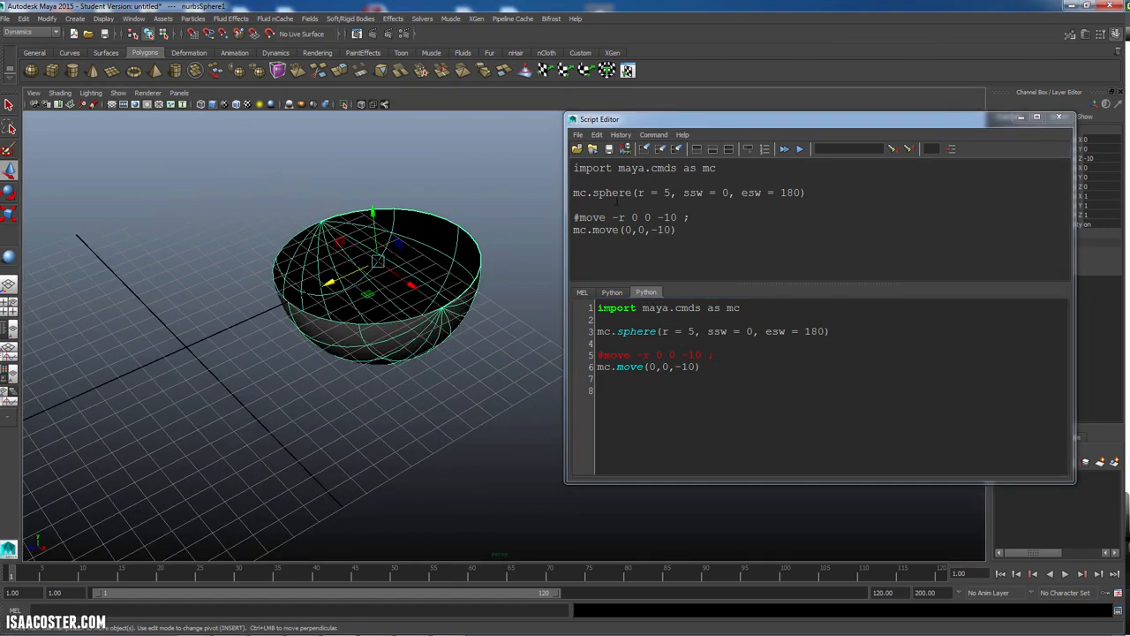
{"action": "double_click", "coordinate": [643, 353]}
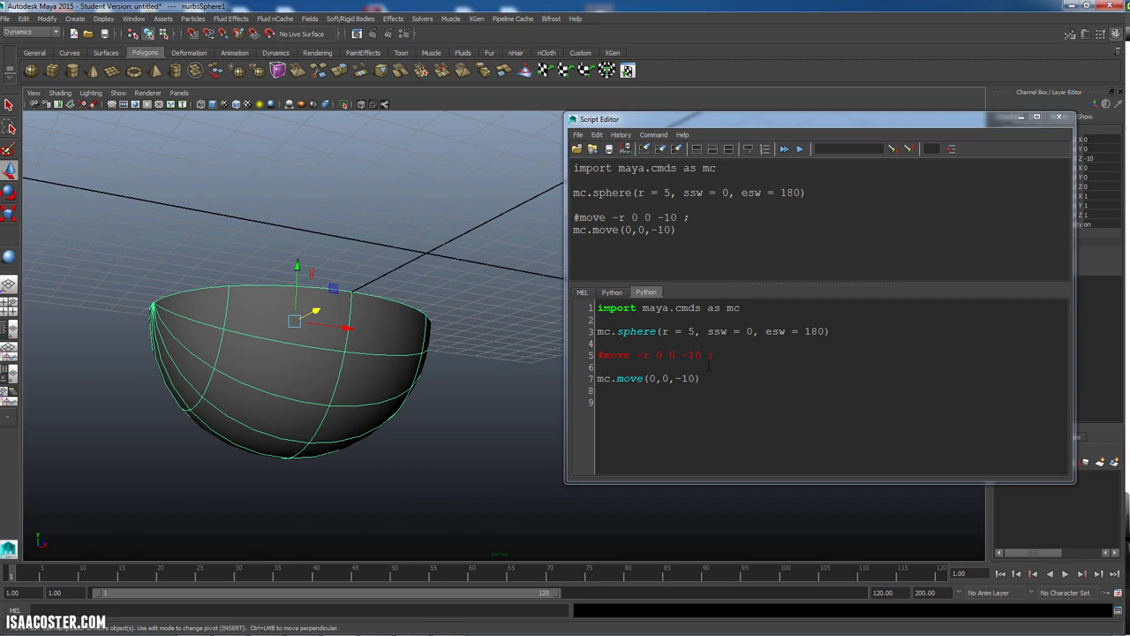
Step: Put r = True first in mc.move again and rerun, reproducing the keyword-argument error
{"action": "left_click", "coordinate": [647, 378]}
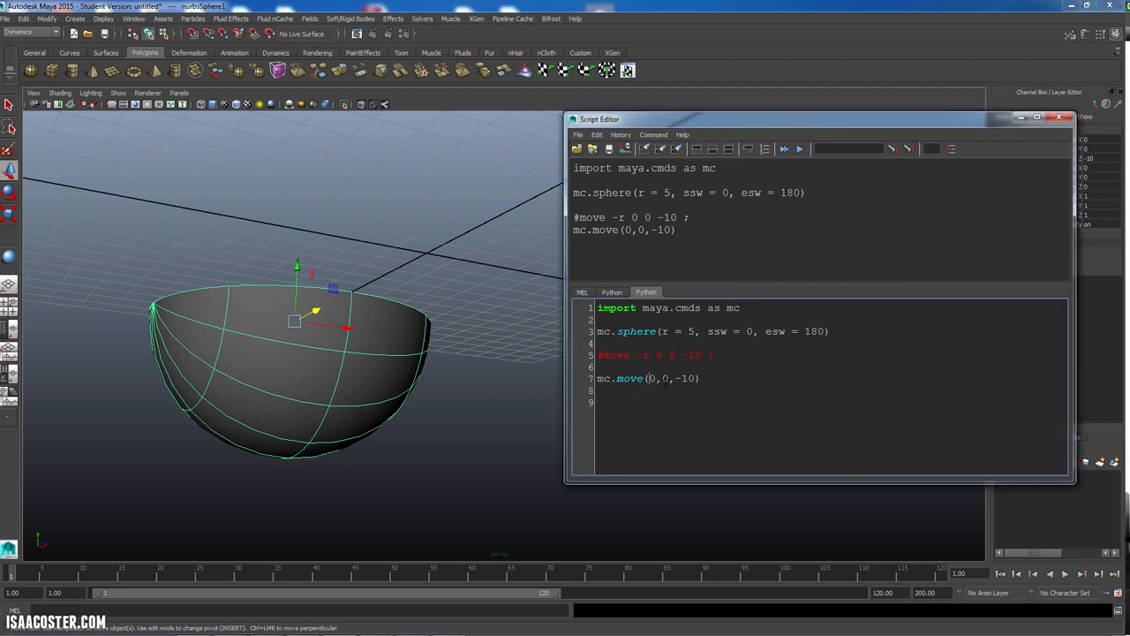
{"action": "type", "text": "r="}
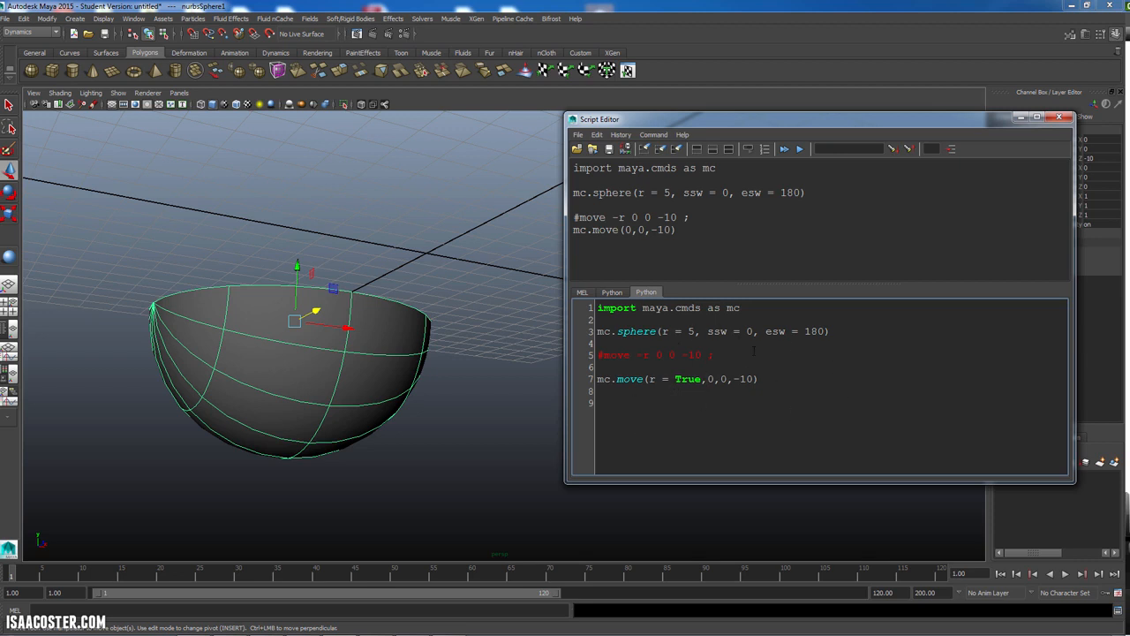
{"action": "mouse_move", "coordinate": [753, 297]}
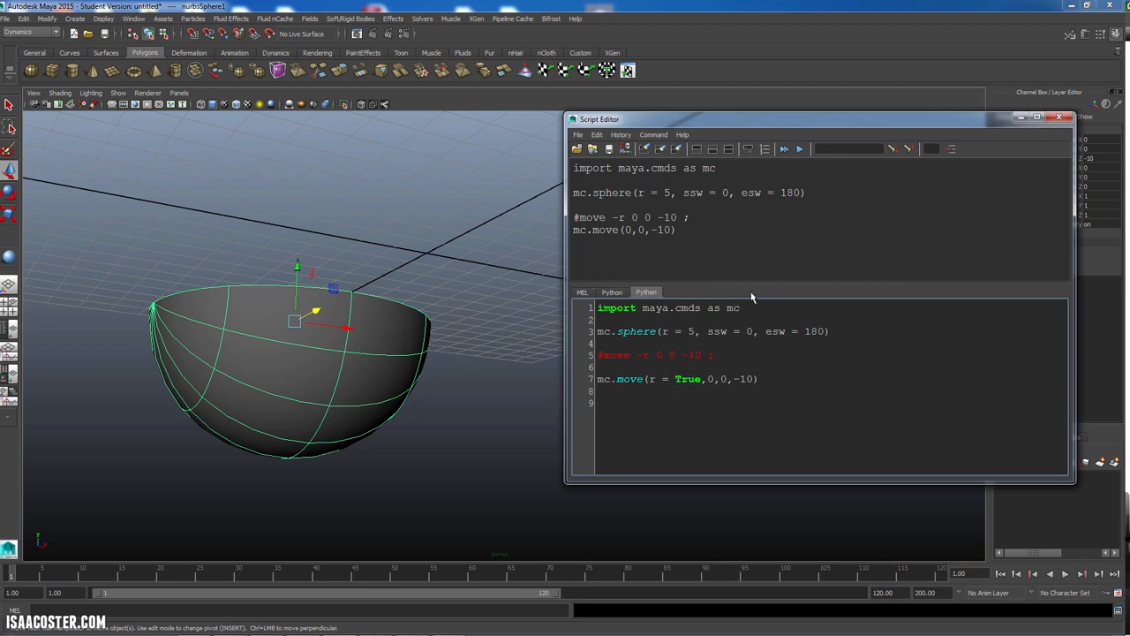
{"action": "mouse_move", "coordinate": [756, 300]}
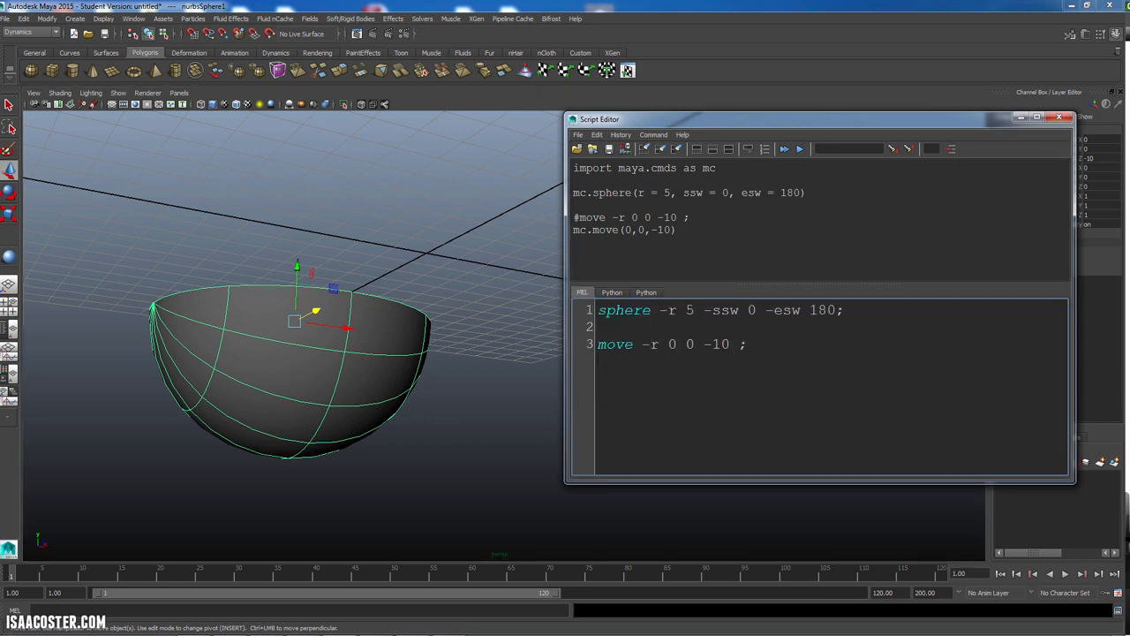
{"action": "left_click", "coordinate": [646, 291]}
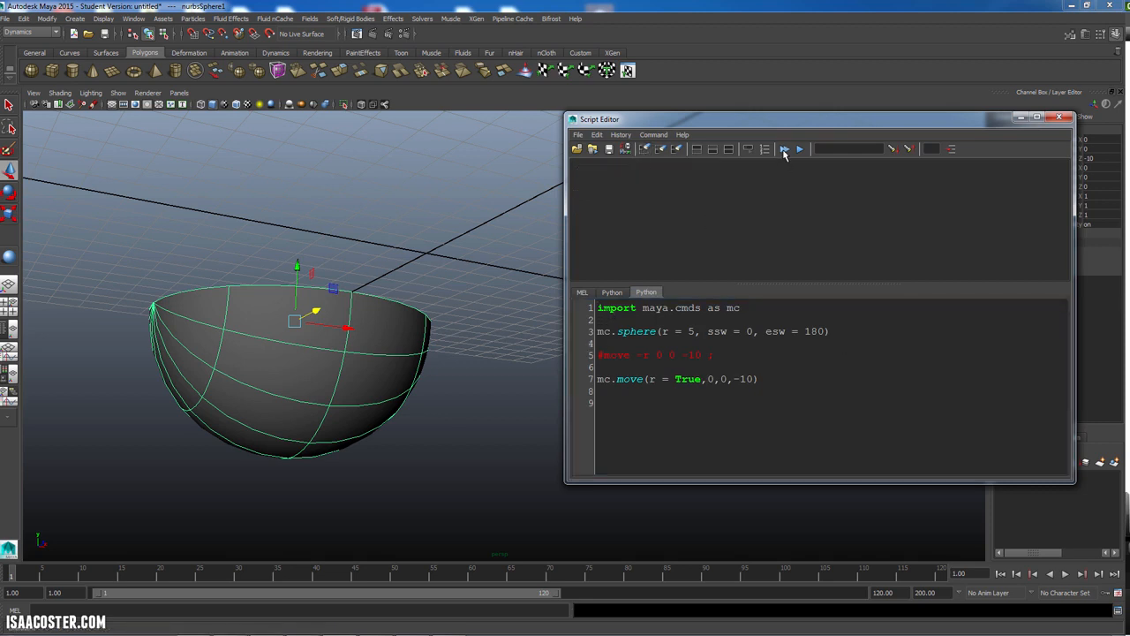
{"action": "left_click", "coordinate": [784, 148]}
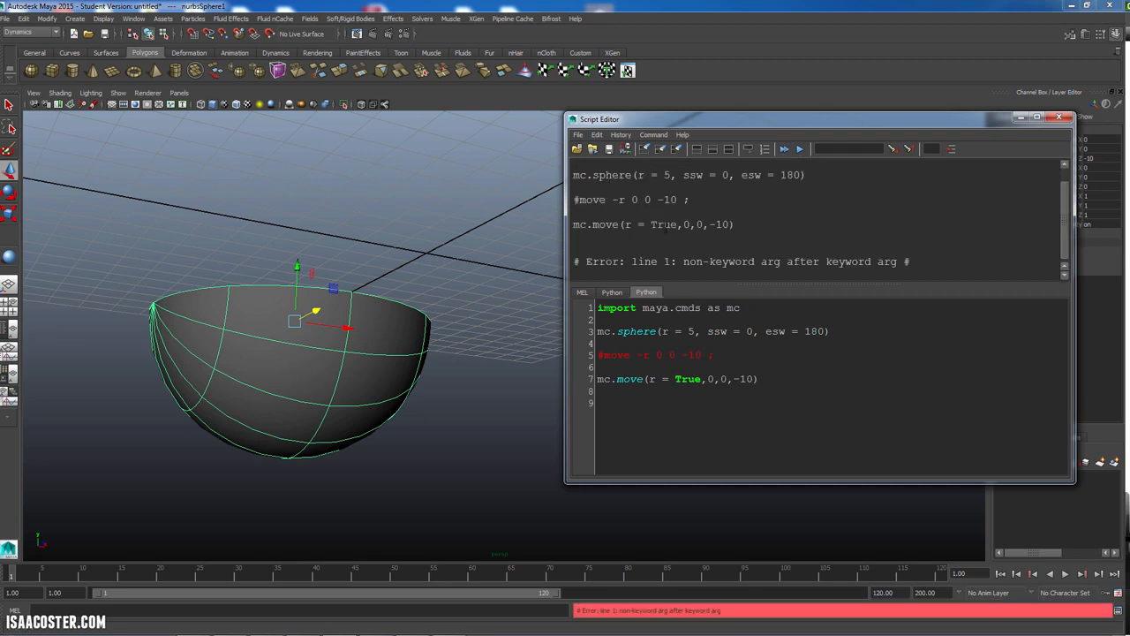
{"action": "double_click", "coordinate": [650, 261]}
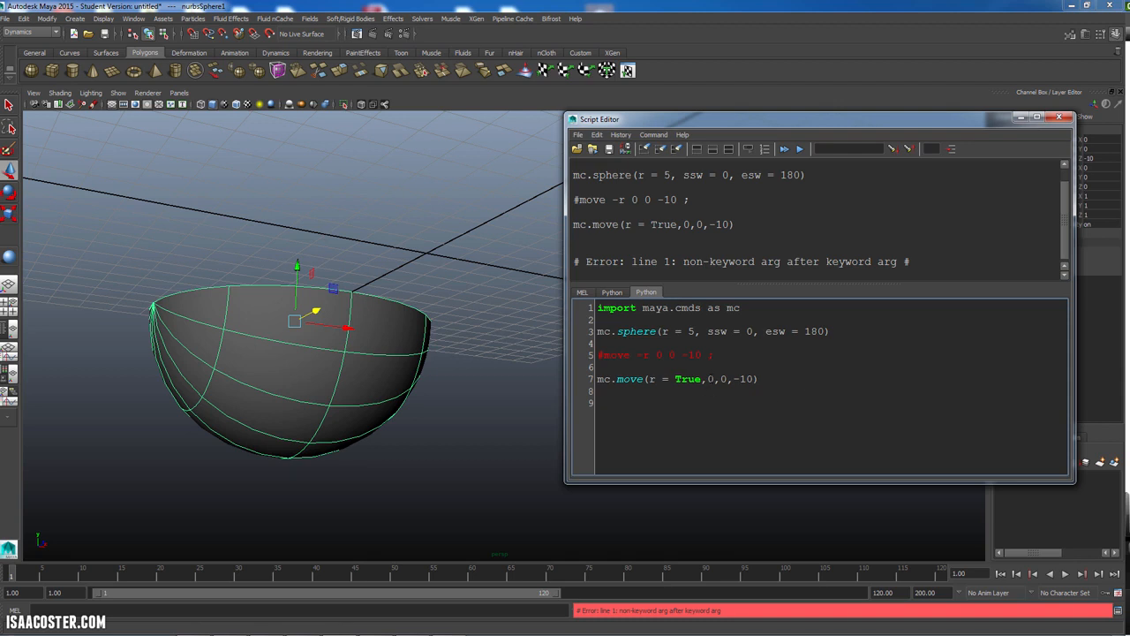
Step: Compare against the MEL version of the script and return to the Python version
{"action": "left_click", "coordinate": [583, 291]}
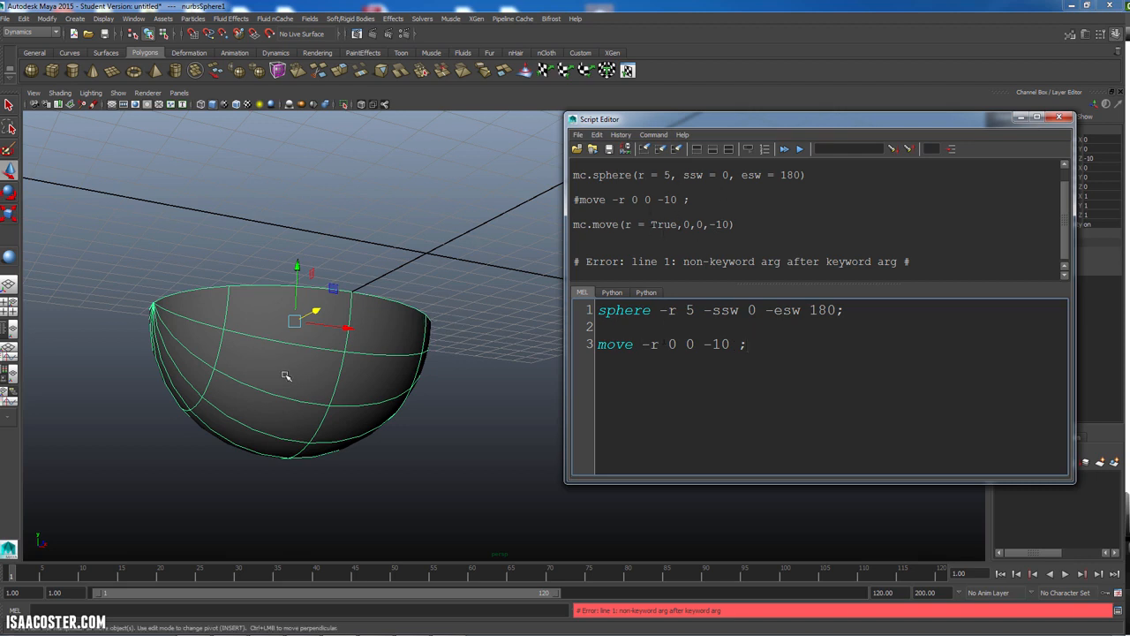
{"action": "left_click", "coordinate": [647, 291]}
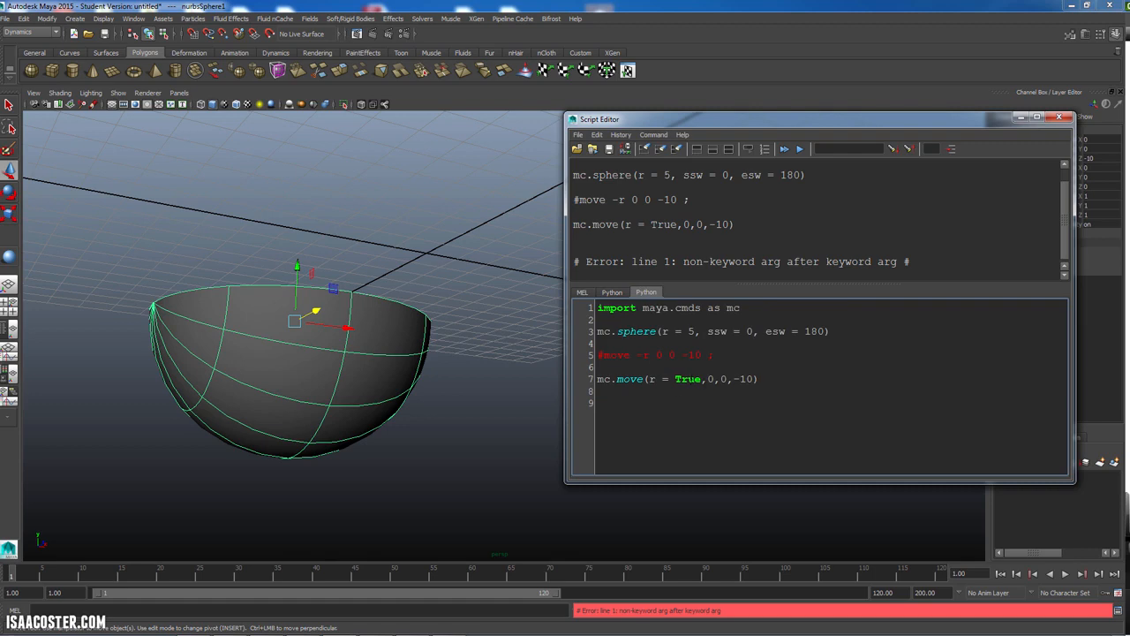